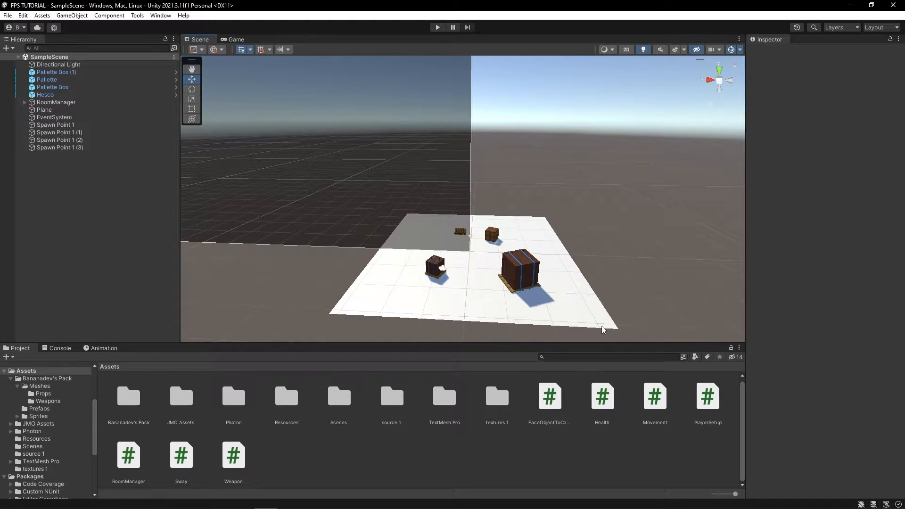
Step: Find the Player prefab via search and add an empty Weapon Holder child under Main Camera
left_click(611, 356)
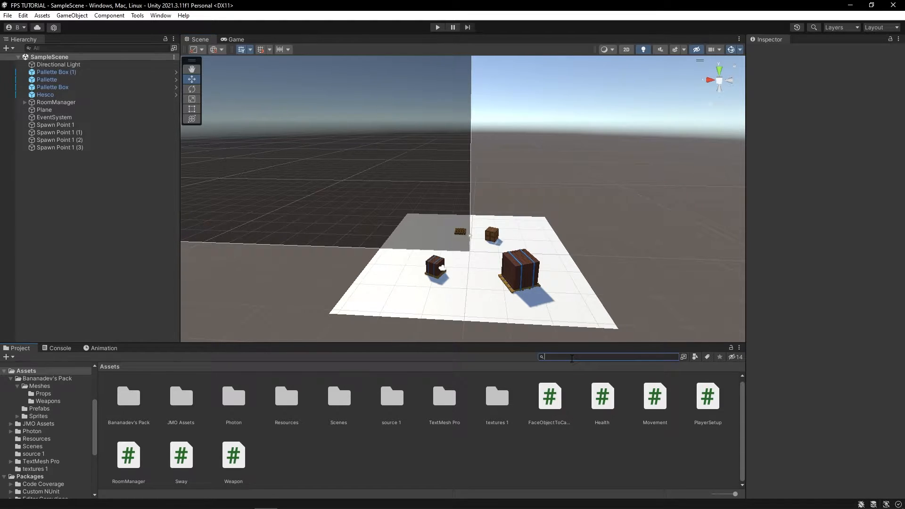
type("player")
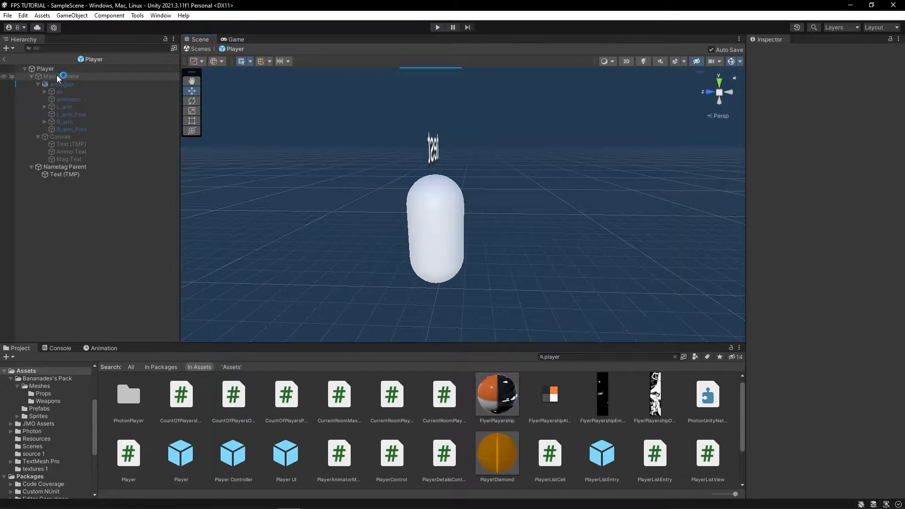
right_click(60, 75)
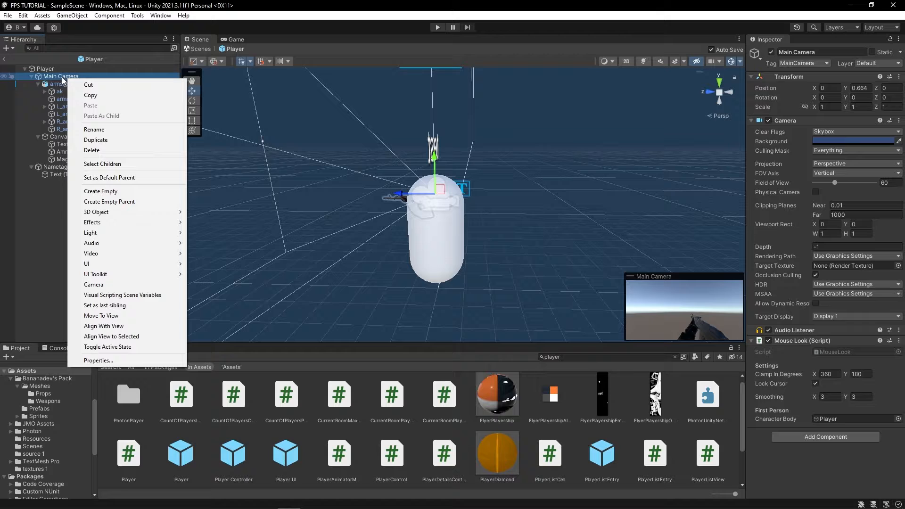
mouse_move(100, 190)
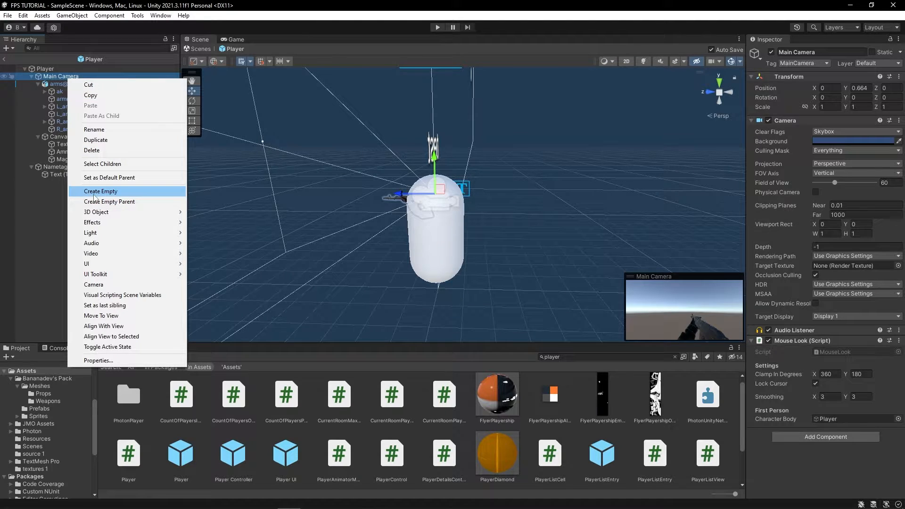
left_click(100, 191)
type("Weapon Holder")
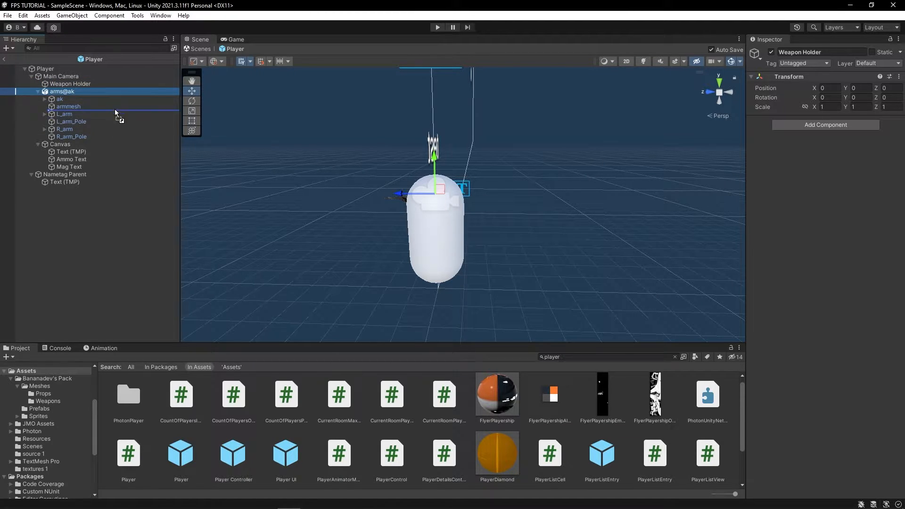
Step: Place arms@ak under Weapon Holder, duplicate it as arms@ak 2 and deactivate the original
left_click(62, 92)
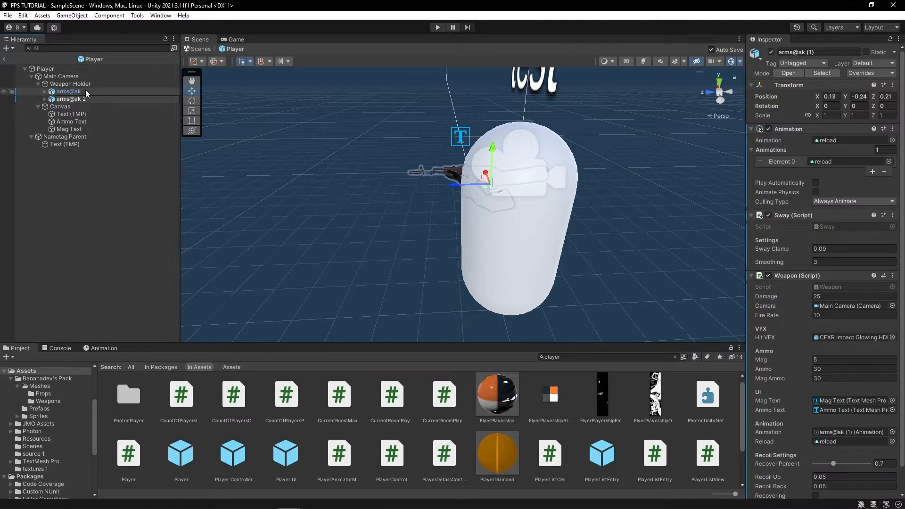
left_click(70, 99)
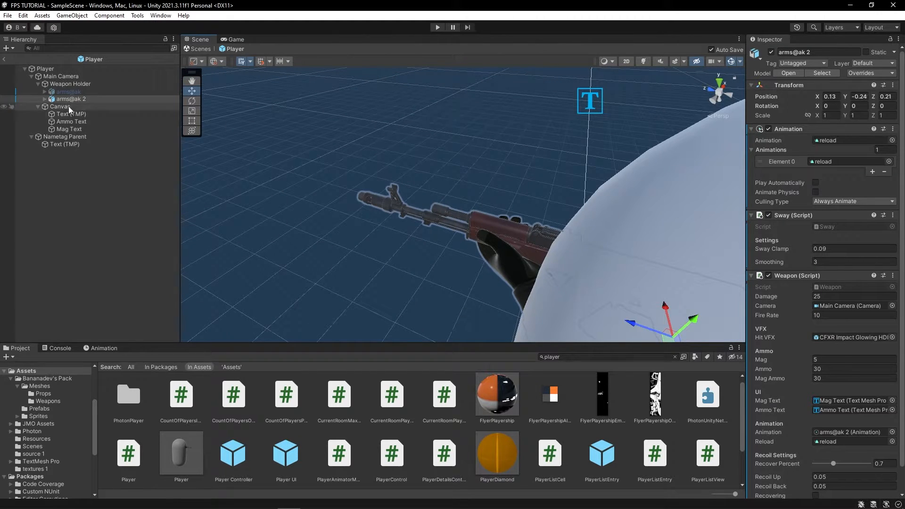
left_click(43, 99)
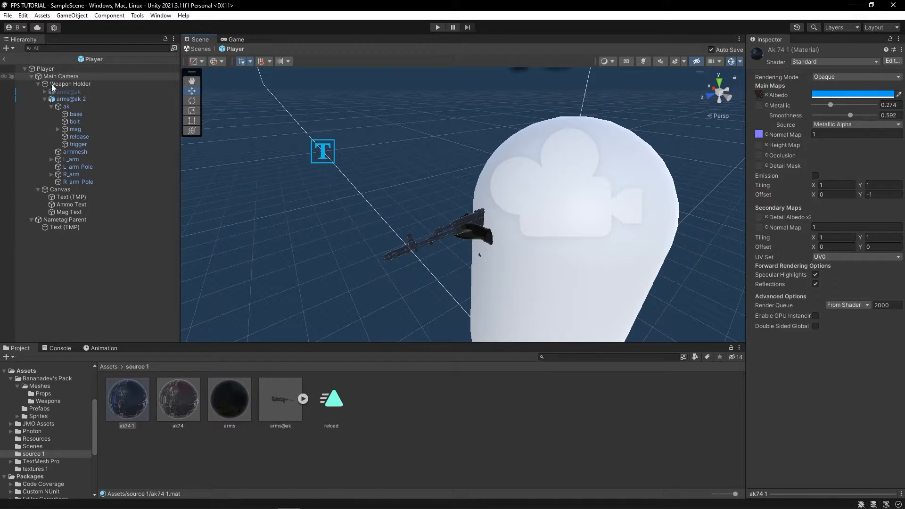
Step: Add a new WeaponSwitcher script component to Weapon Holder
left_click(68, 91)
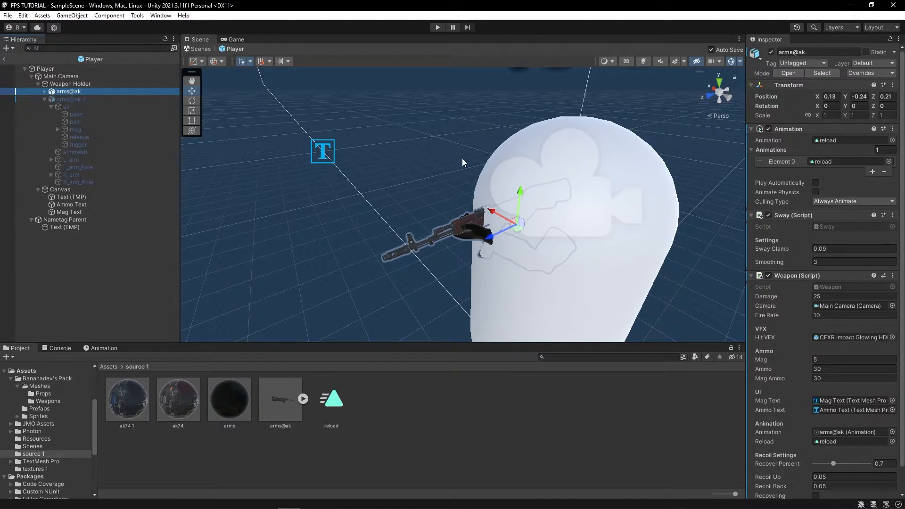
left_click(69, 99)
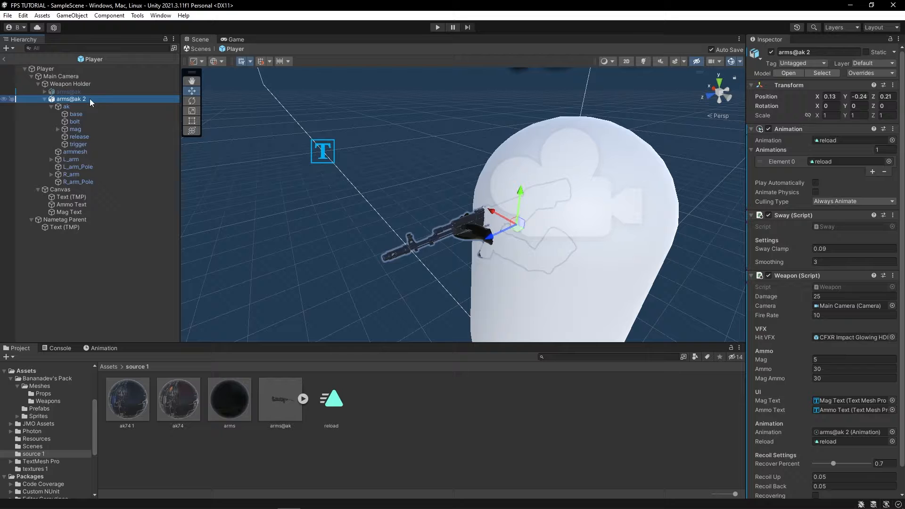
left_click(70, 83)
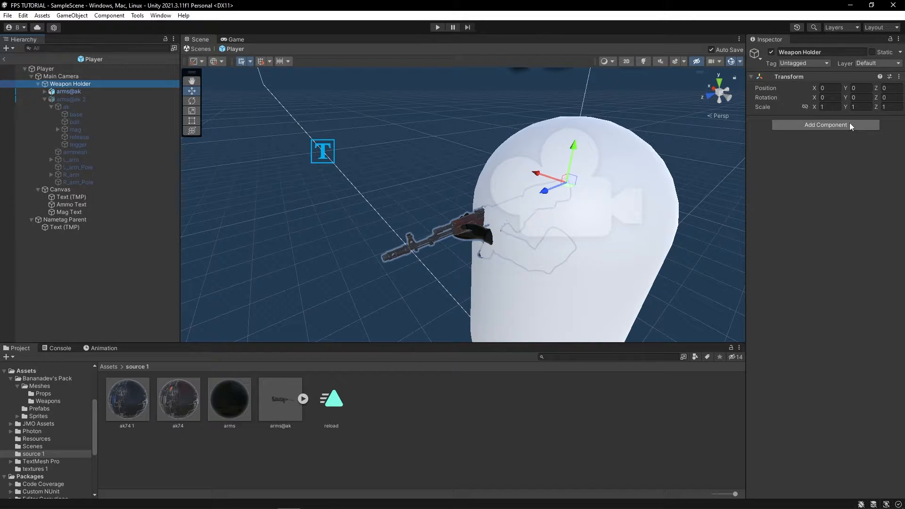
left_click(826, 125)
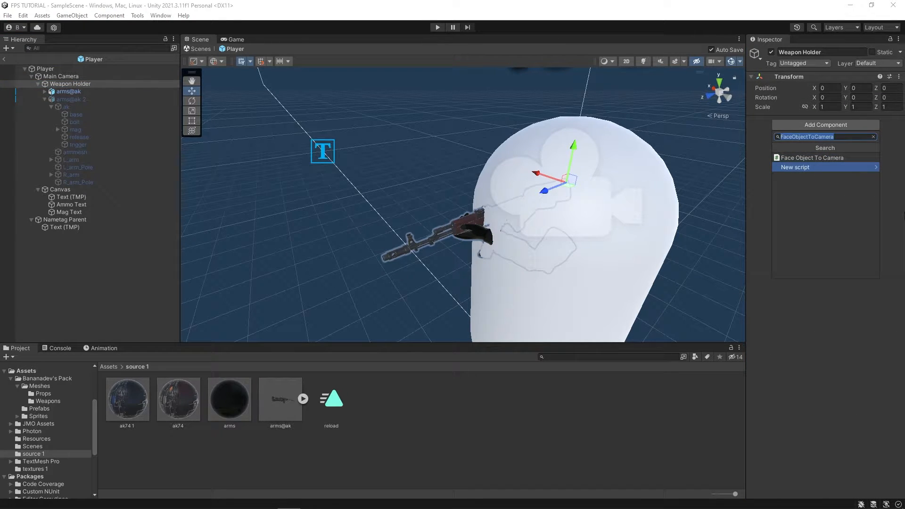
type("Weapon")
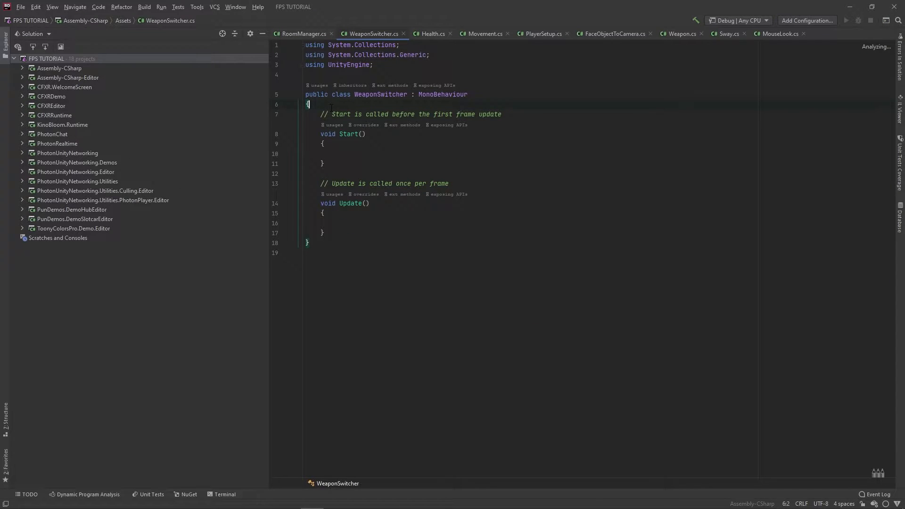
Step: Declare 'private int selectedWeapon = 0;' in WeaponSwitcher
type("private int")
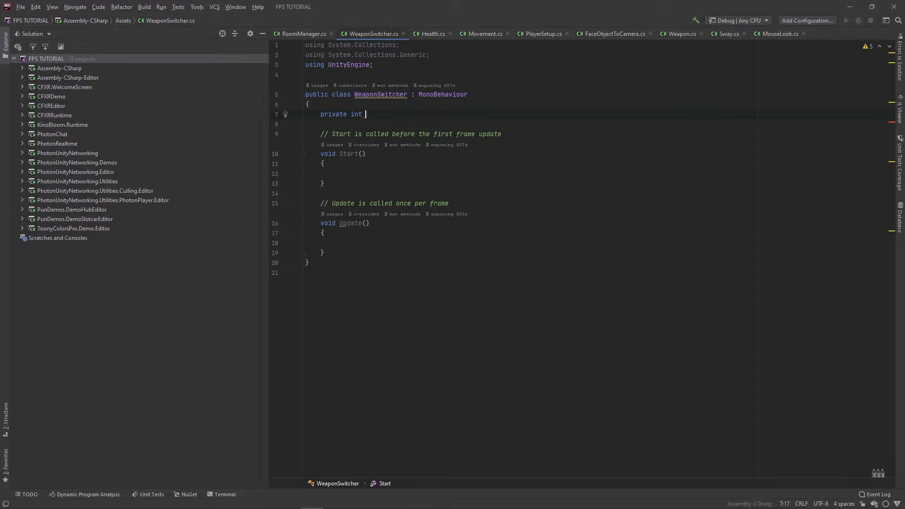
type("selected")
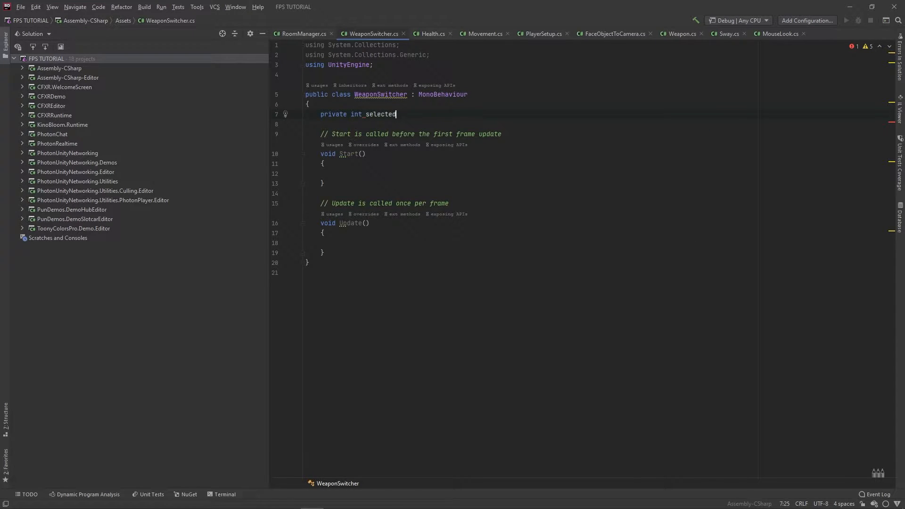
type("Weapo")
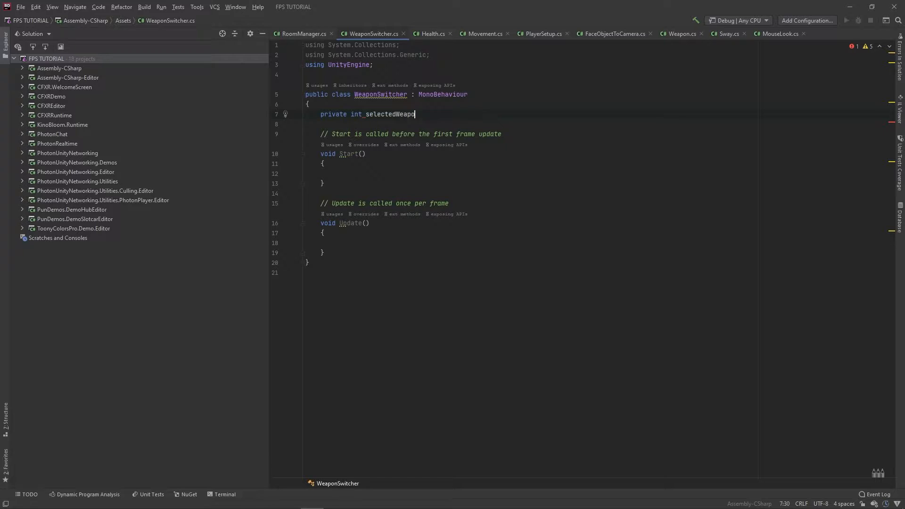
type("= 0;")
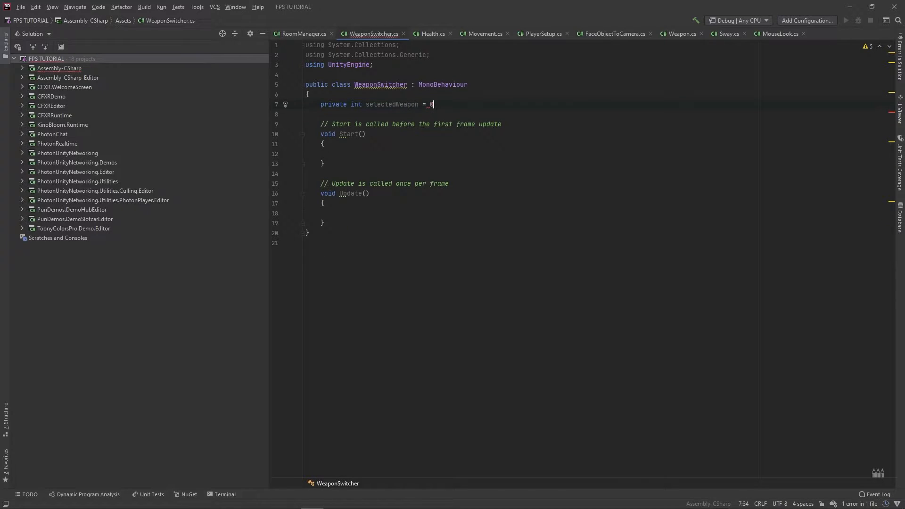
type(";")
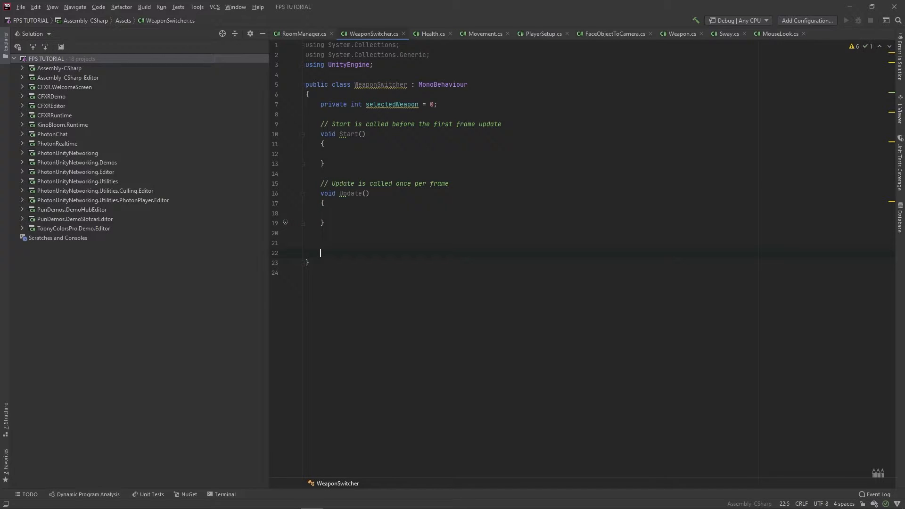
Step: Add an empty 'void SelectWeapon()' method below Update
type("void")
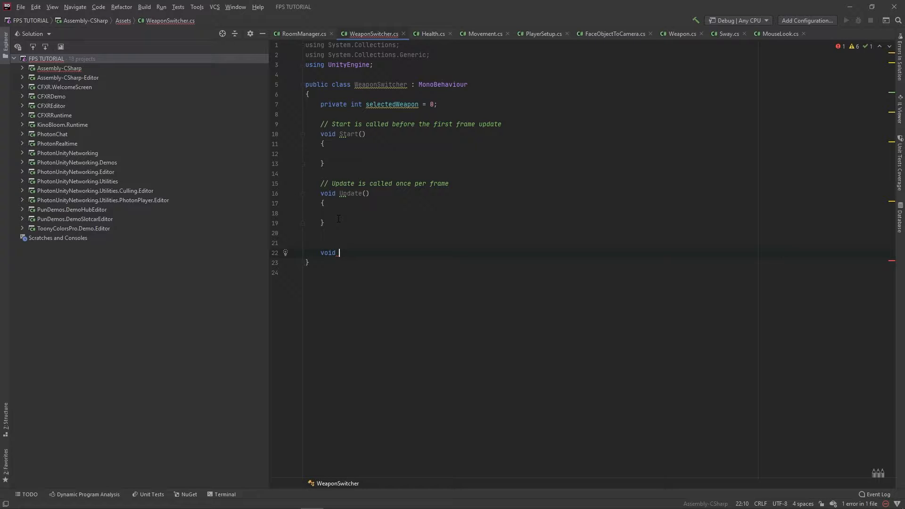
type("Sele")
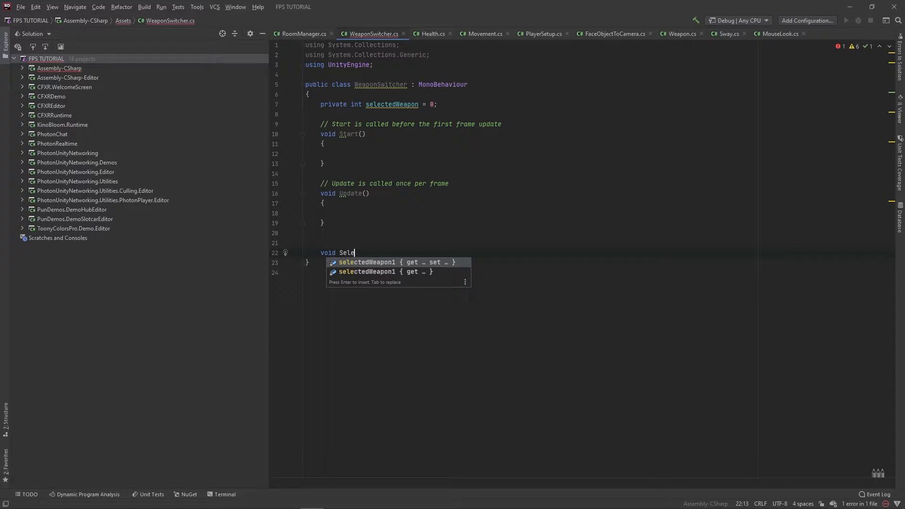
type("ctWeapon(")
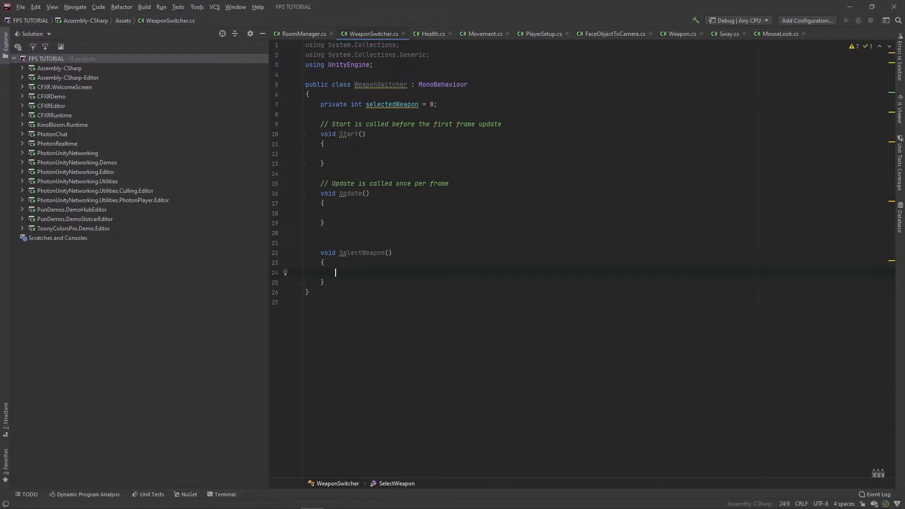
Step: Call SelectWeapon() from the Start method
left_click(357, 155)
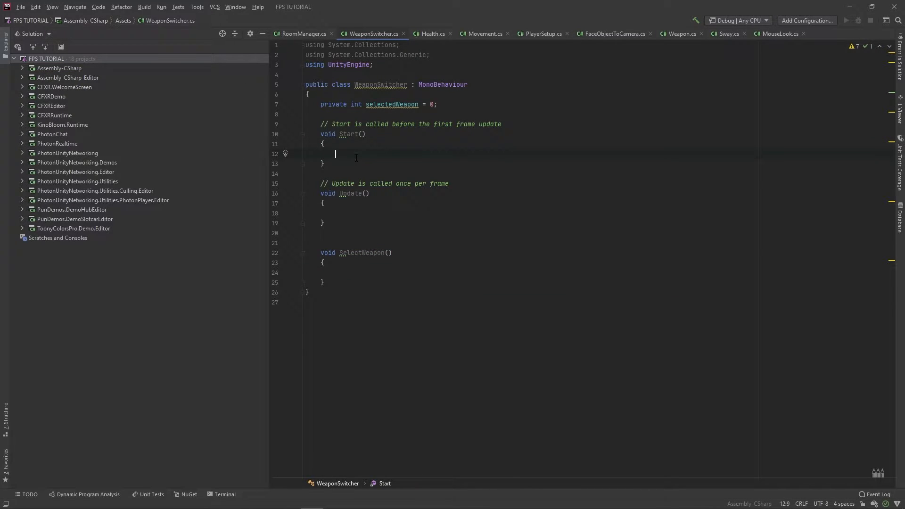
type("SelectWeapon();")
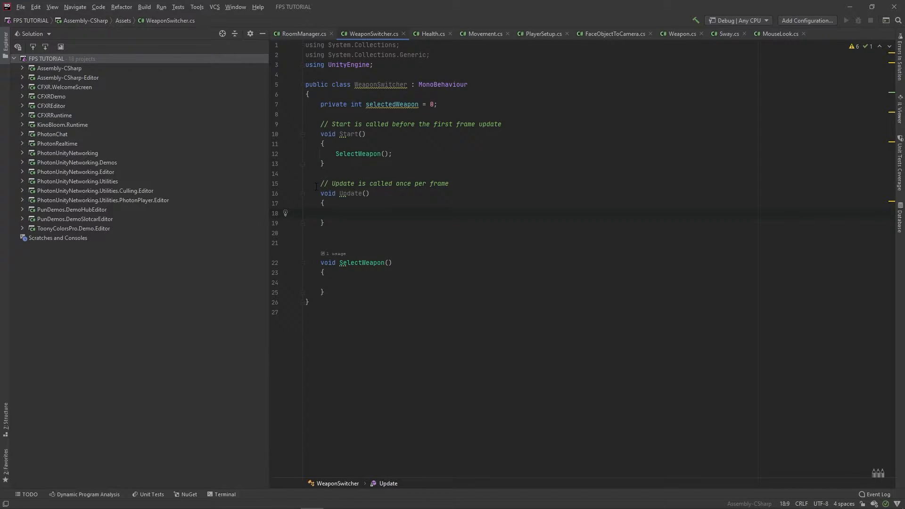
Step: Begin Update with 'int previousSelectedWeapon = selectedWeapon;'
left_click_drag(321, 184, 324, 223)
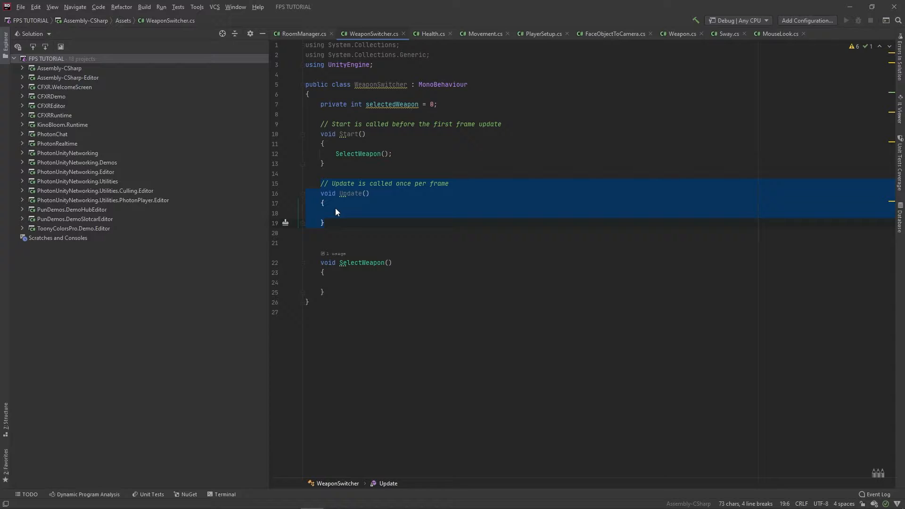
left_click(335, 213)
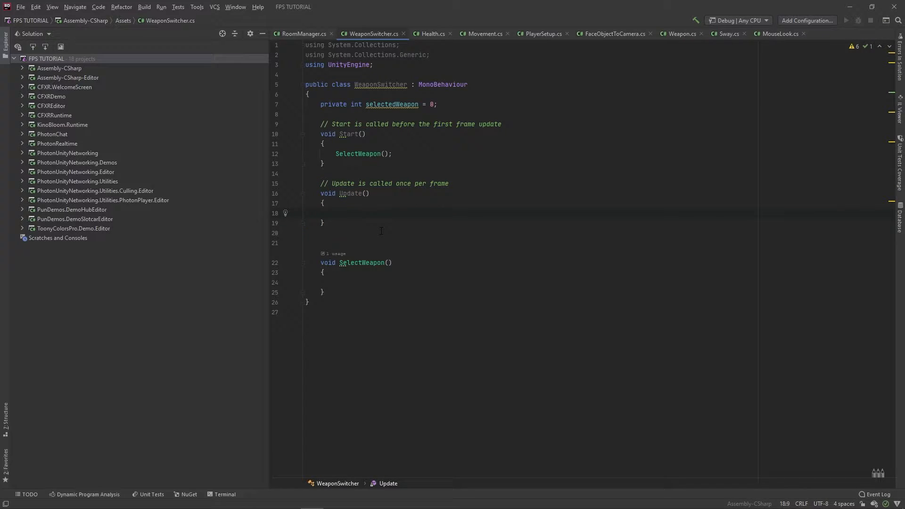
type("int pre")
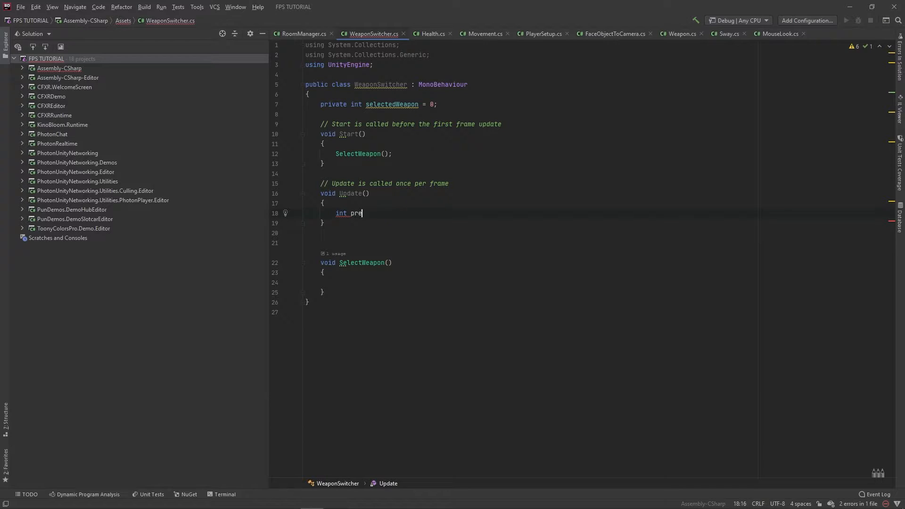
type("viousSel")
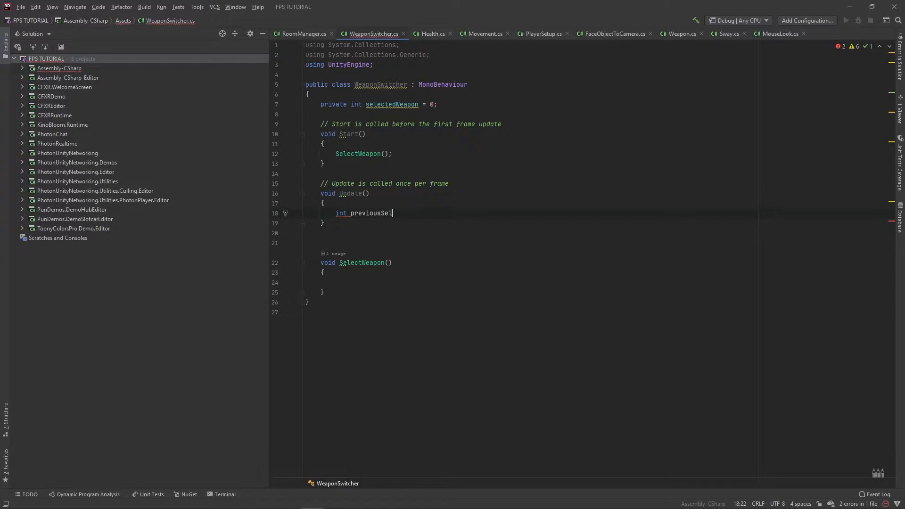
type("ectedWeapon")
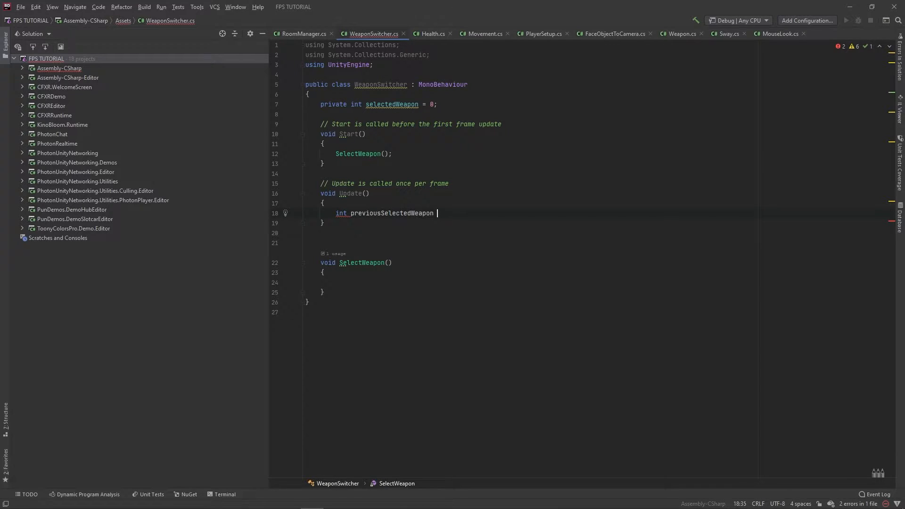
type("= selectedWeapon;")
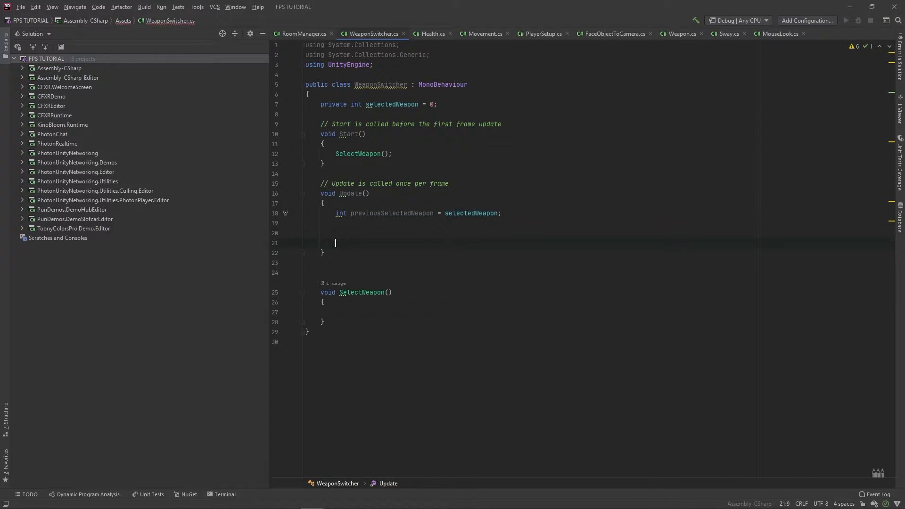
Step: Write an if (Input.GetKeyDown(KeyCode.Alpha1)) block setting selectedWeapon = 0
type("if (Input.GetKeyDown")
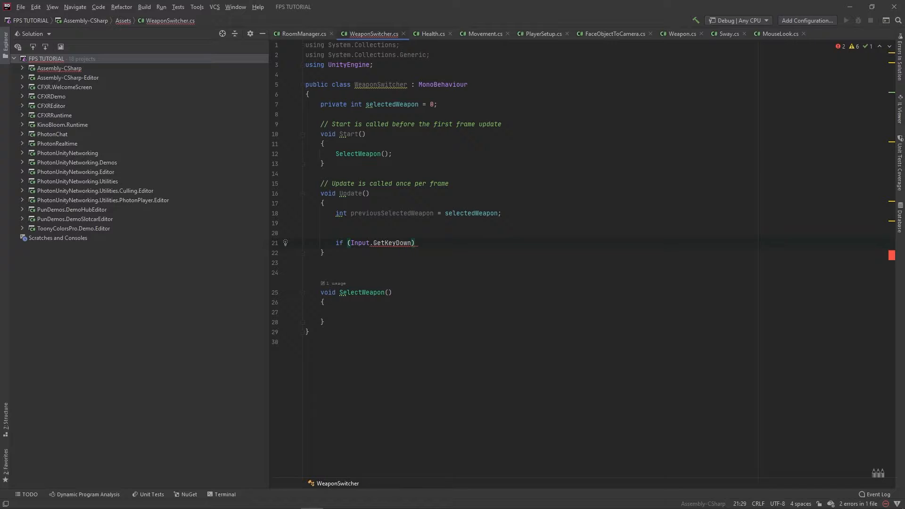
type("K")
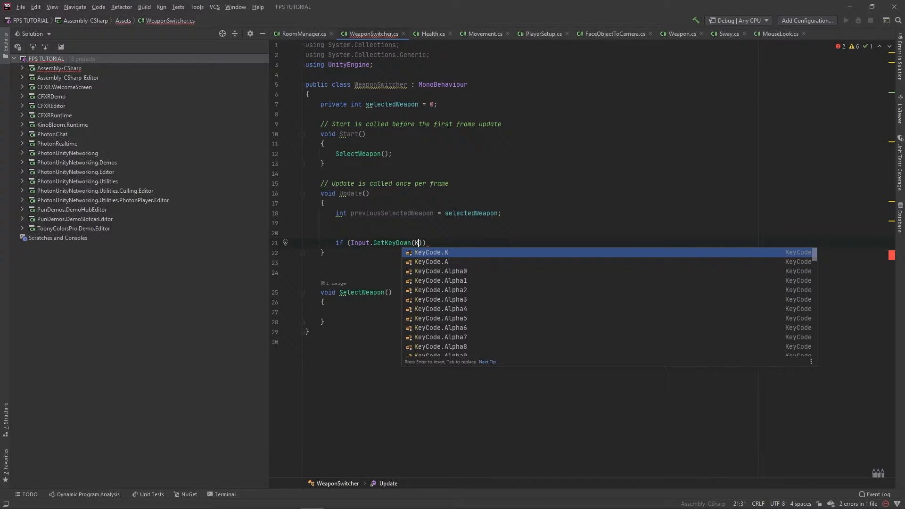
type("eyCode.Alpha1")
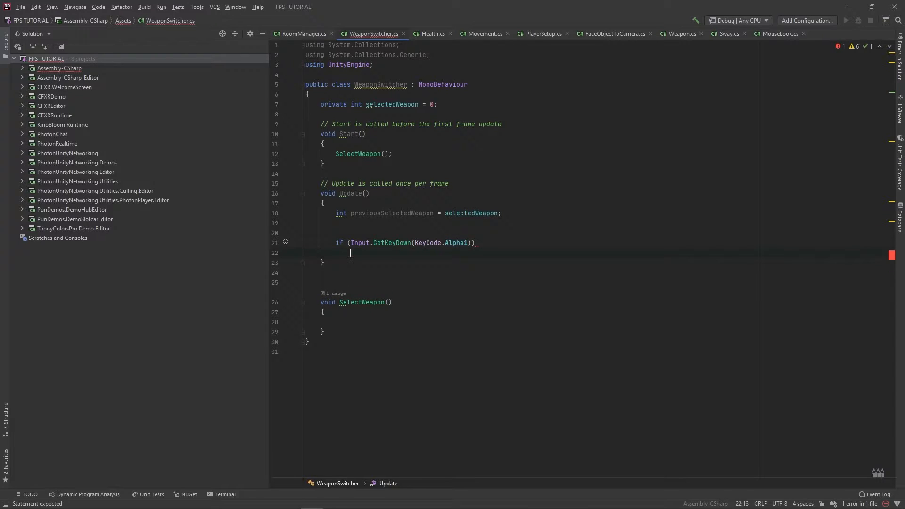
type("{")
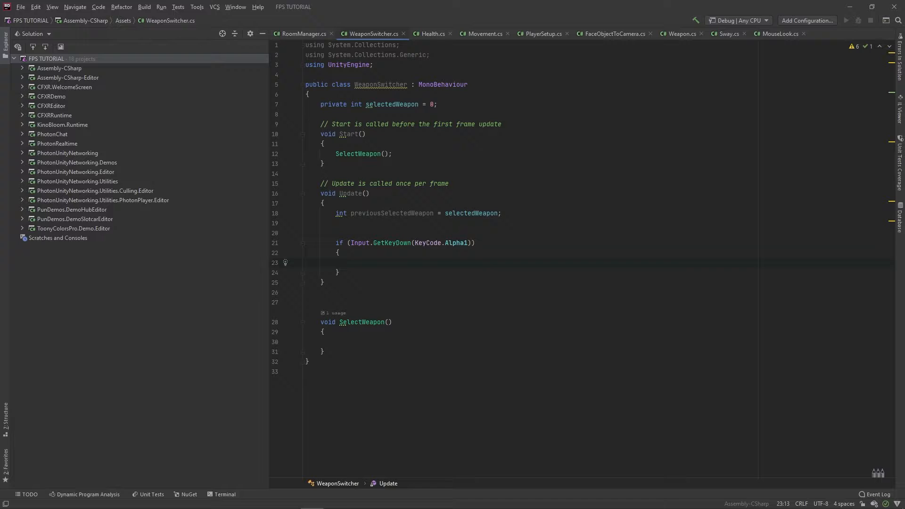
type("selectedWeapon = 0;")
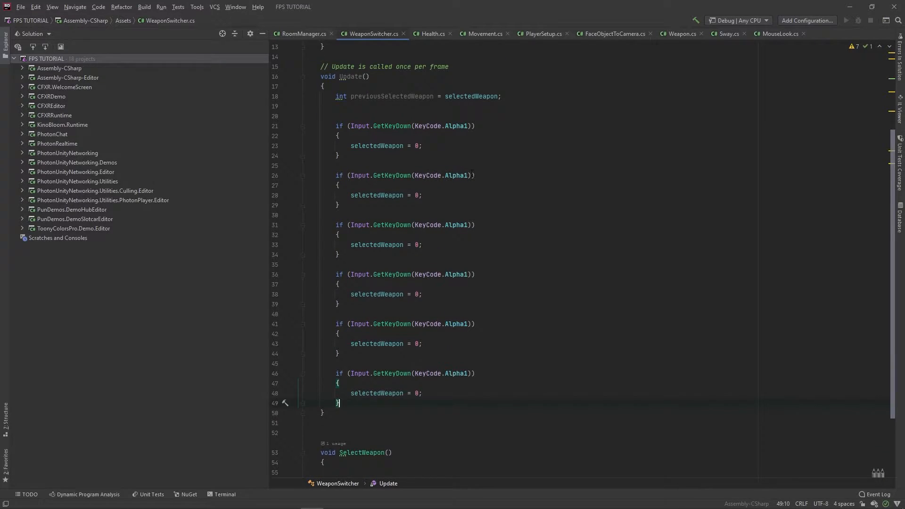
Step: Duplicate the block for keys Alpha2–Alpha9 setting selectedWeapon 1 through 8
type("2")
left_click(387, 195)
type("1")
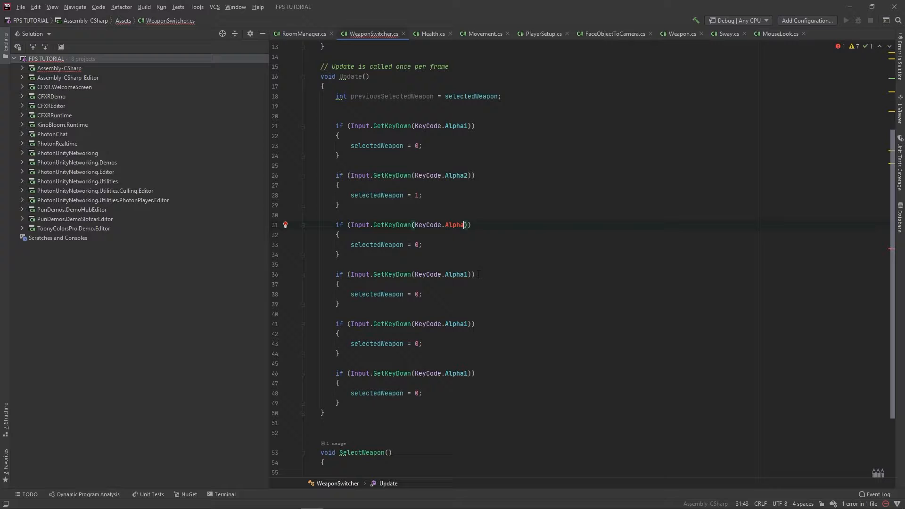
type("3")
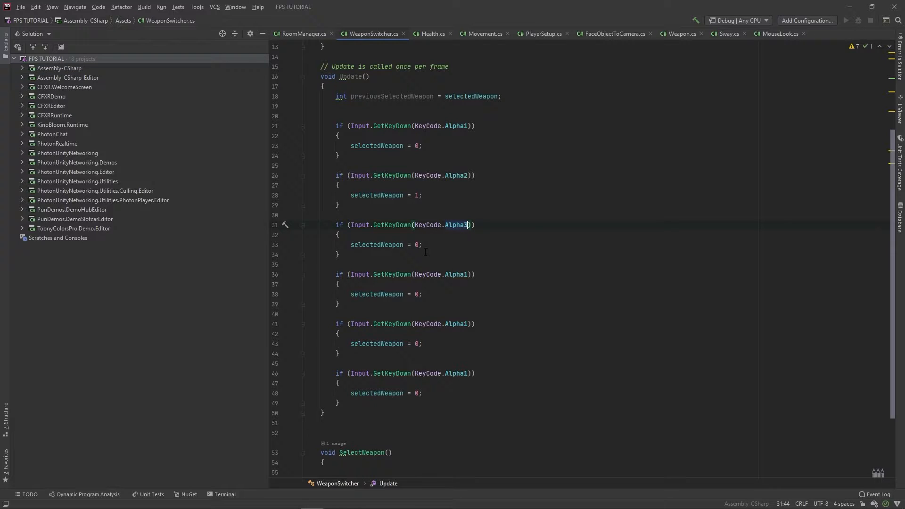
type("2")
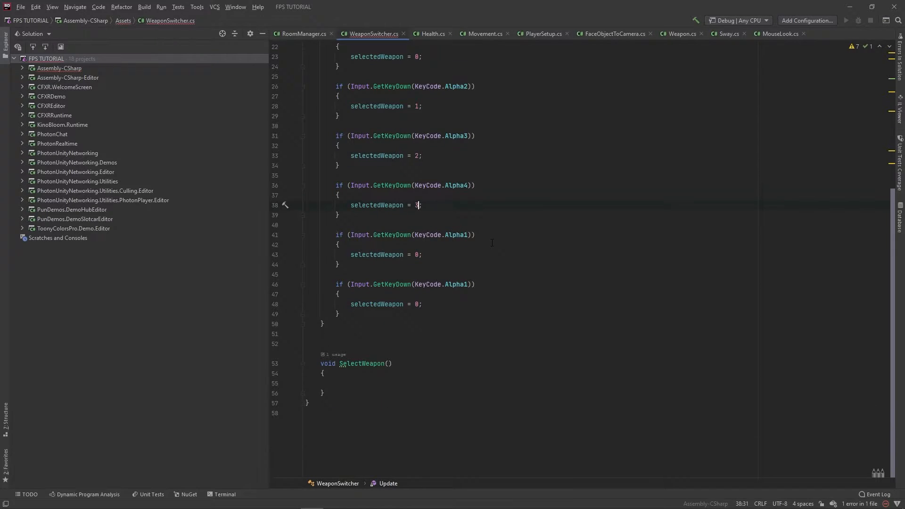
type("5")
left_click(386, 255)
type("4")
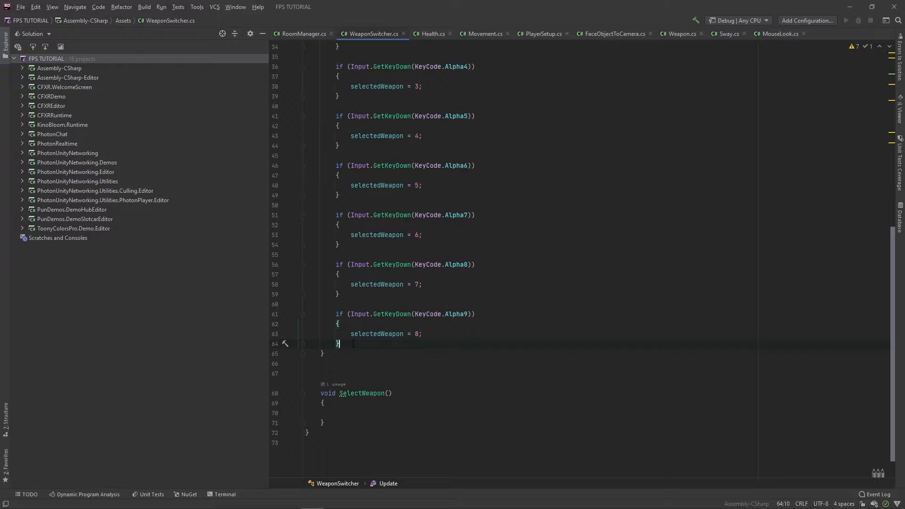
Step: End Update with 'if (previousSelectedWeapon != selectedWeapon) SelectWeapon();'
type("if")
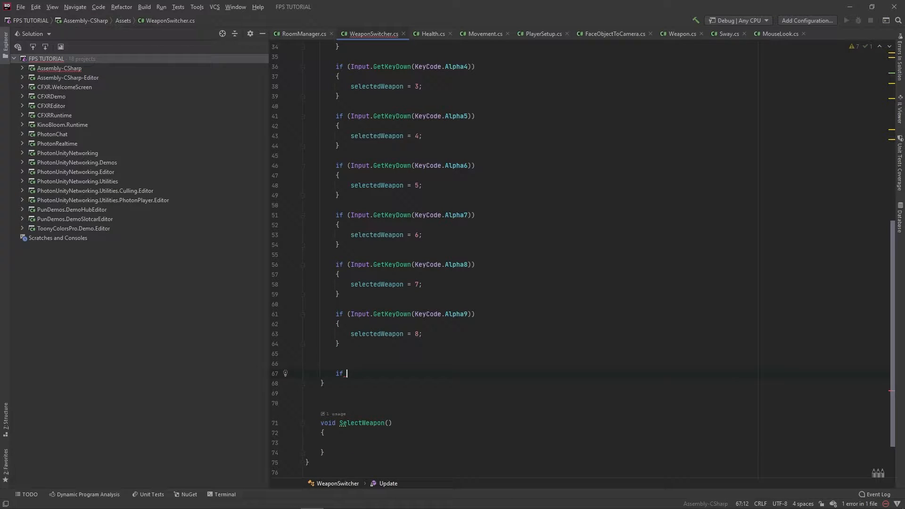
type("(p")
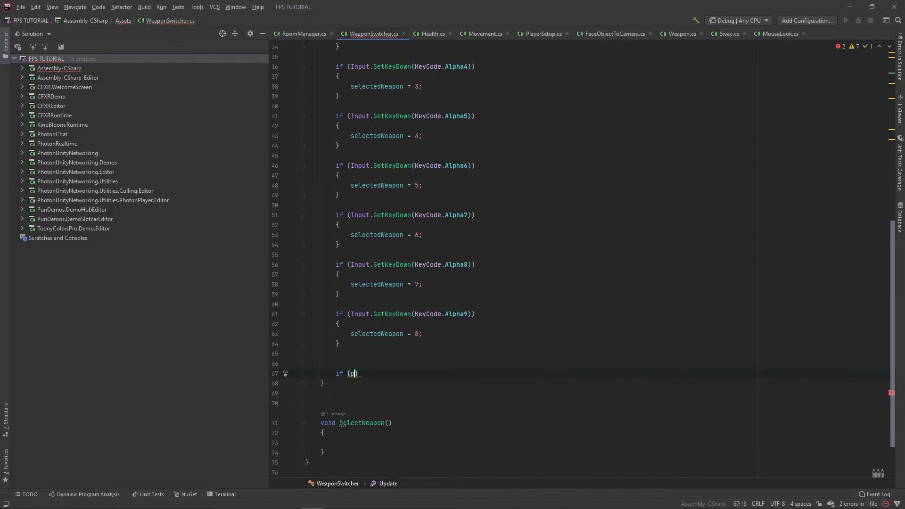
type("previousSelectedWeapon !=")
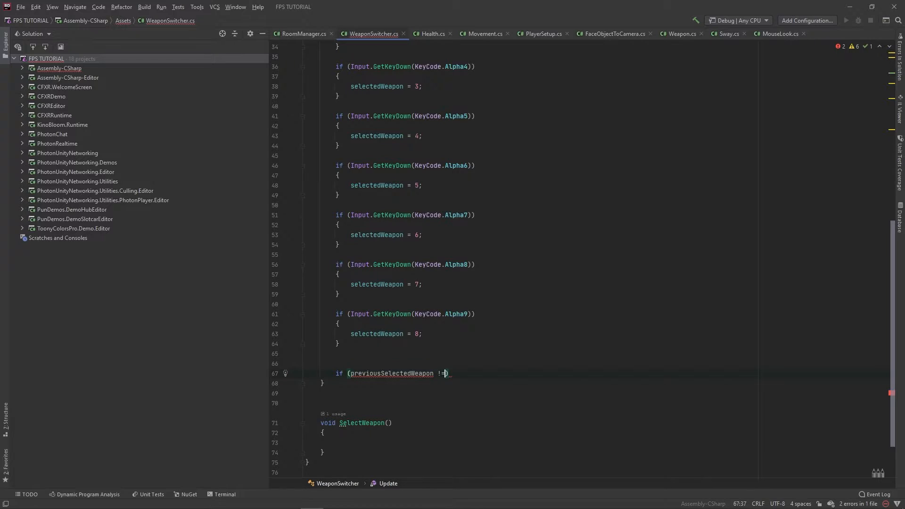
type("selectedWeapon")
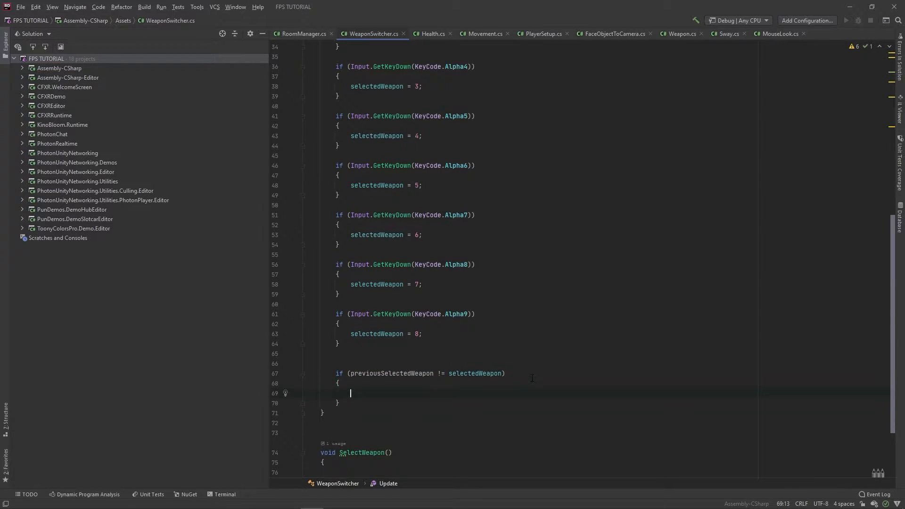
type("SelectWeapon();")
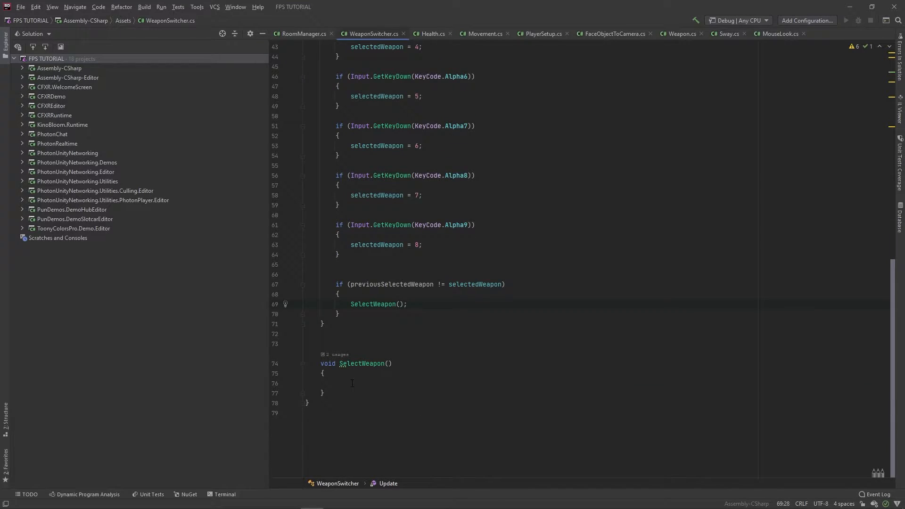
left_click(352, 383)
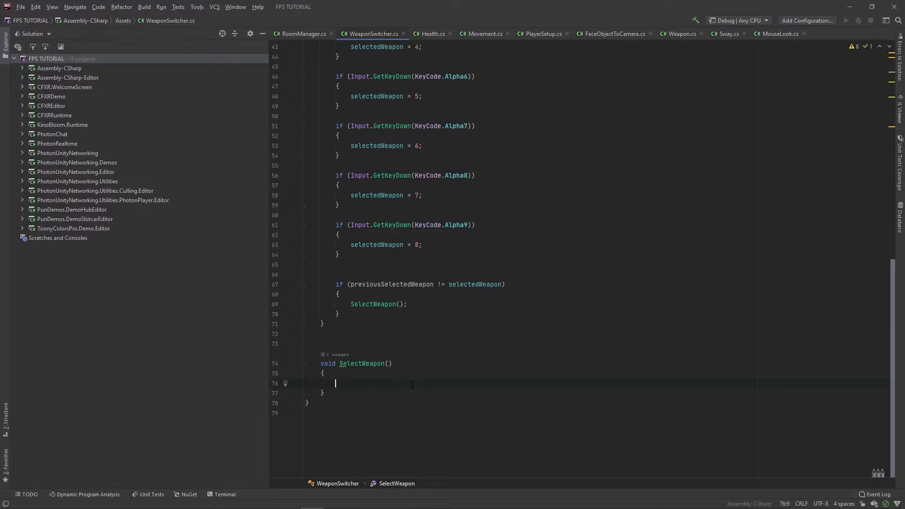
mouse_move(290, 361)
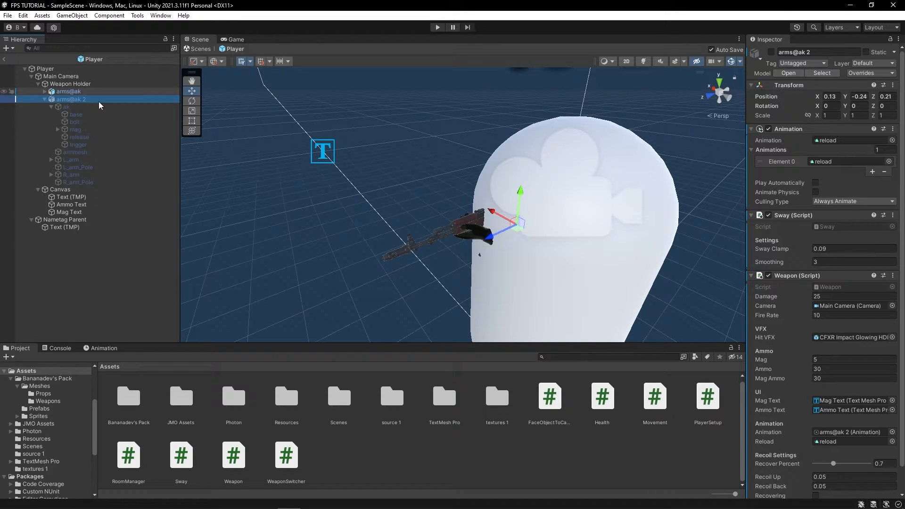
left_click(71, 83)
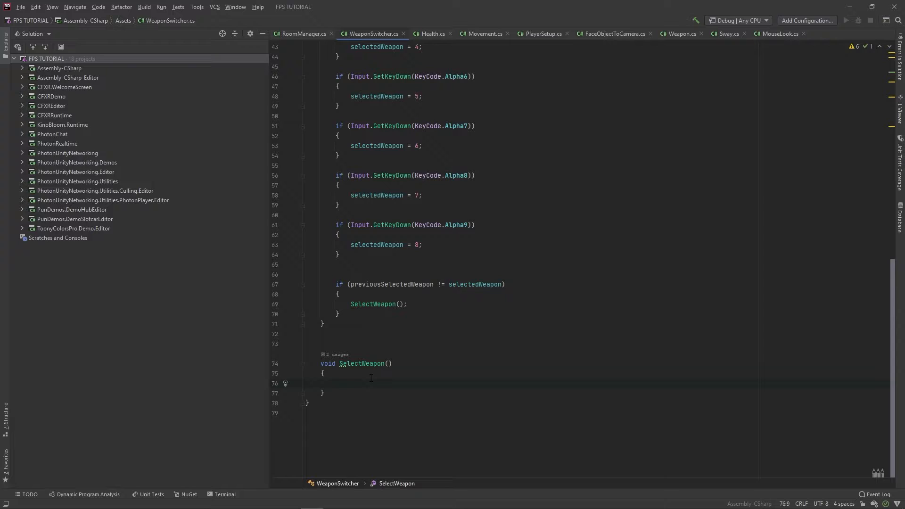
Step: Declare 'int i = 0;' at the top of SelectWeapon
type("int")
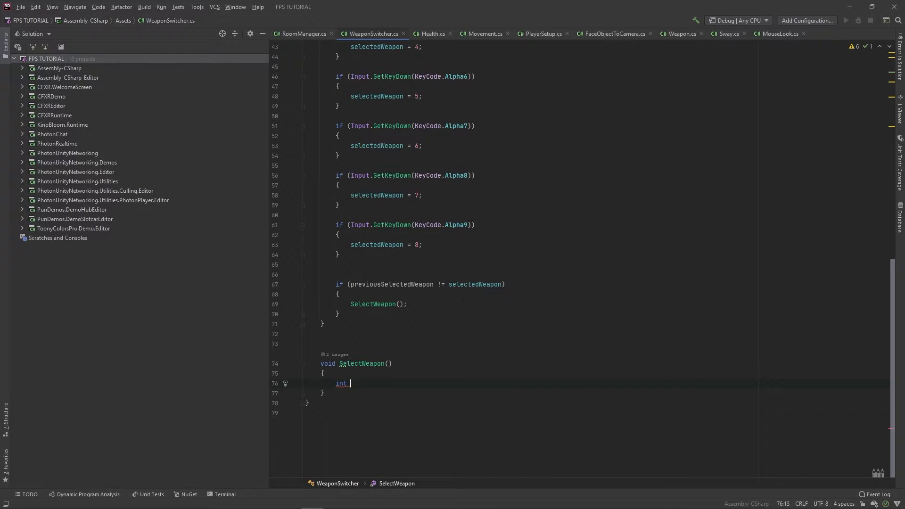
type("i")
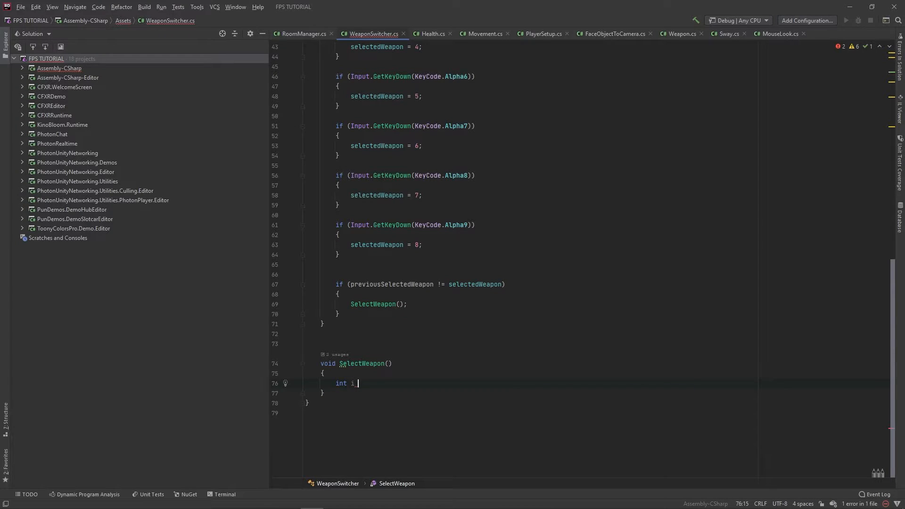
type("= 0;")
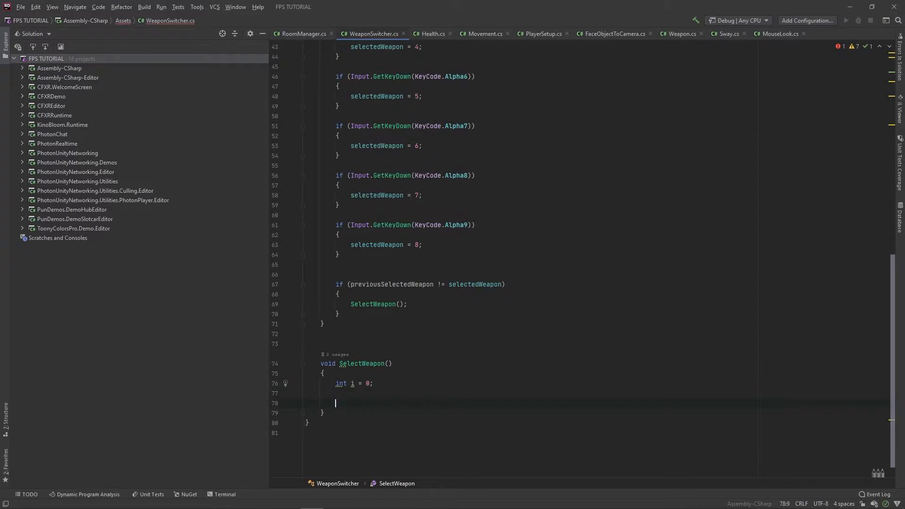
Step: Open a foreach (Transform _weapon in transform) loop over the child weapons
type("foreach (var VARIABLE in")
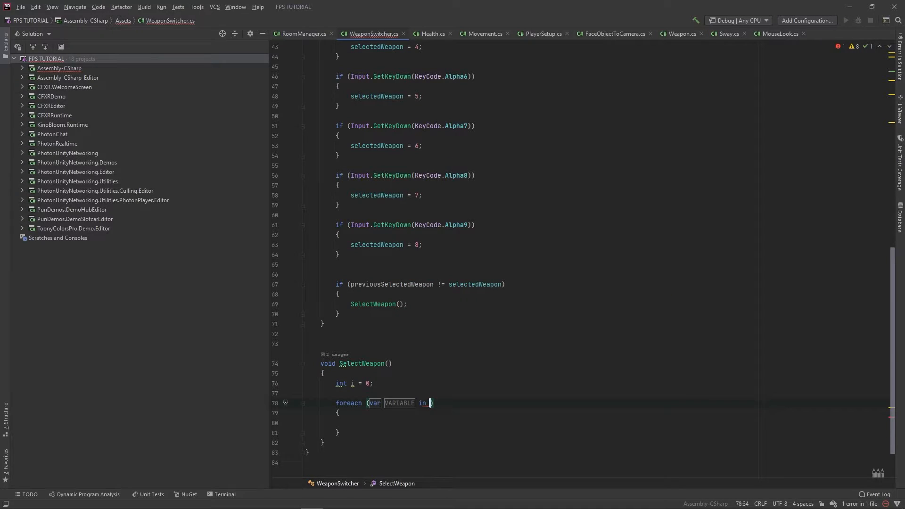
type("T")
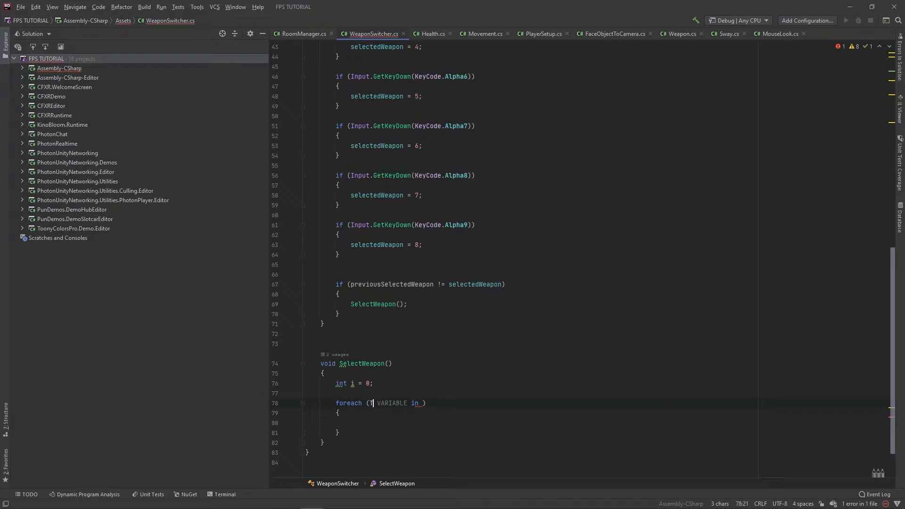
type("Transform")
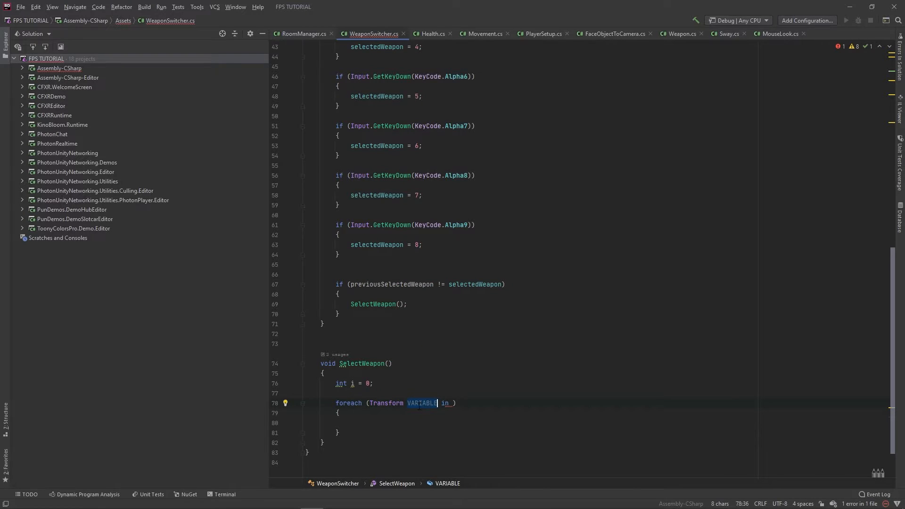
type("_weapon")
left_click(452, 403)
type("tr")
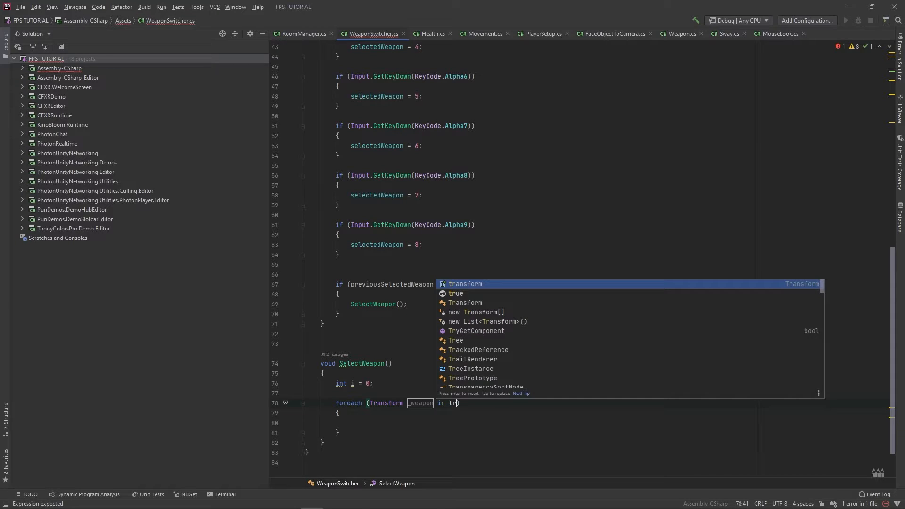
key("Enter")
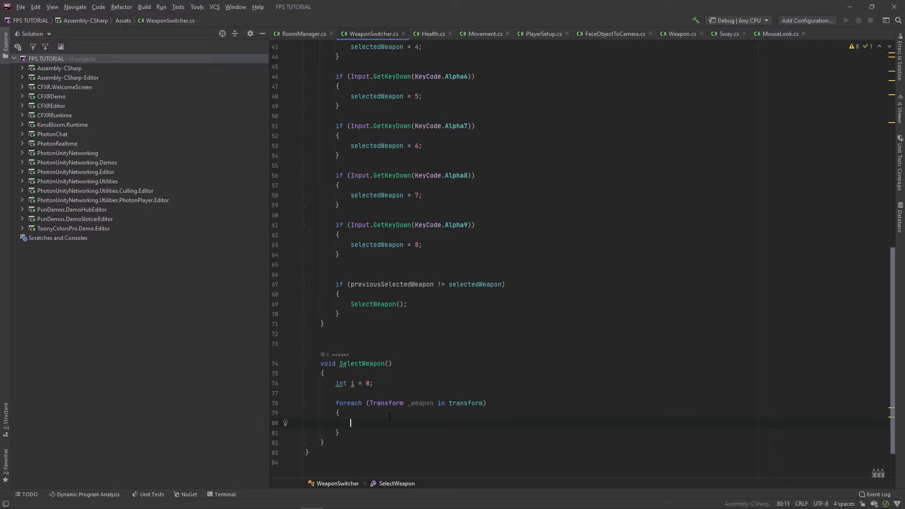
Step: Activate _weapon.gameObject when i == selectedWeapon, otherwise SetActive(false)
type("if (i == selectedWeapon")
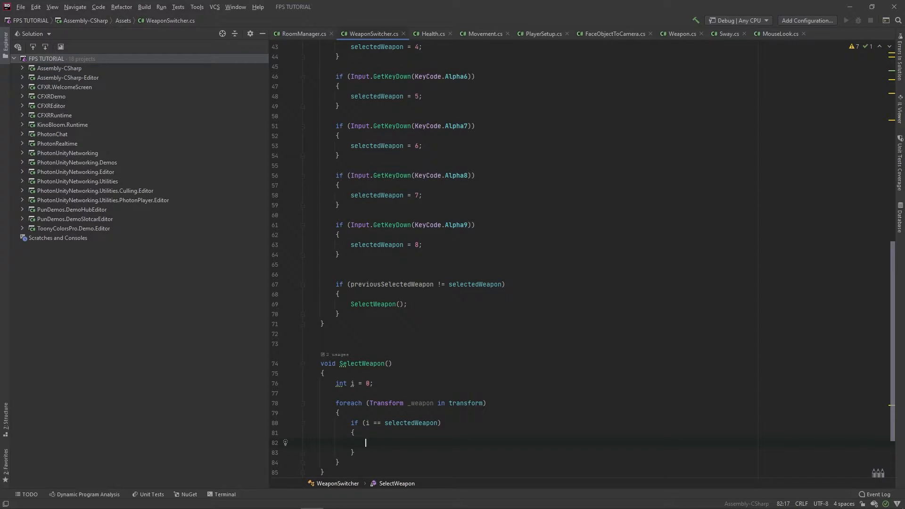
type("_weapon.gameObject.SetActive(true);")
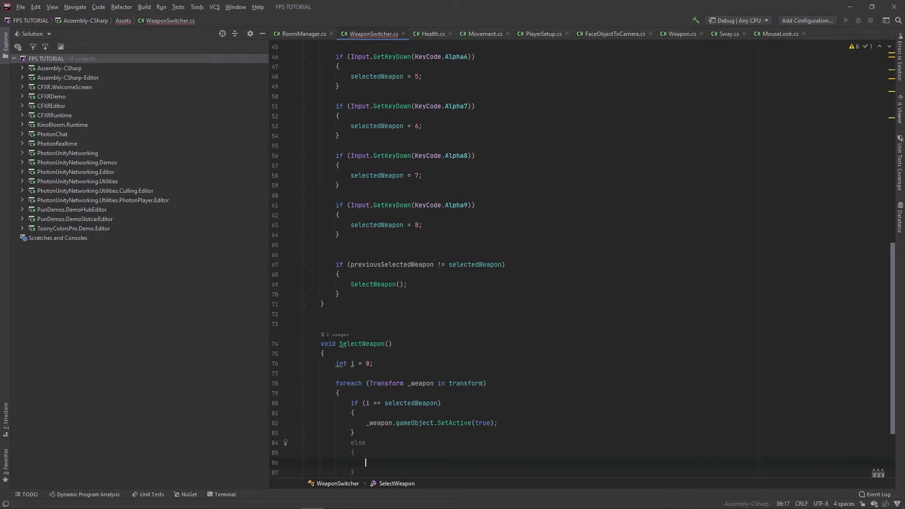
type("_wea")
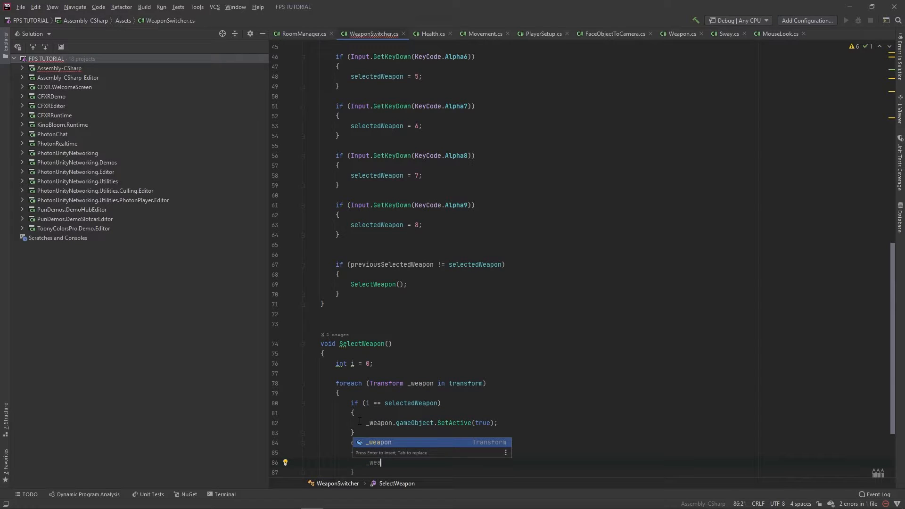
type("_weapon.gameObject.SetActive(false);")
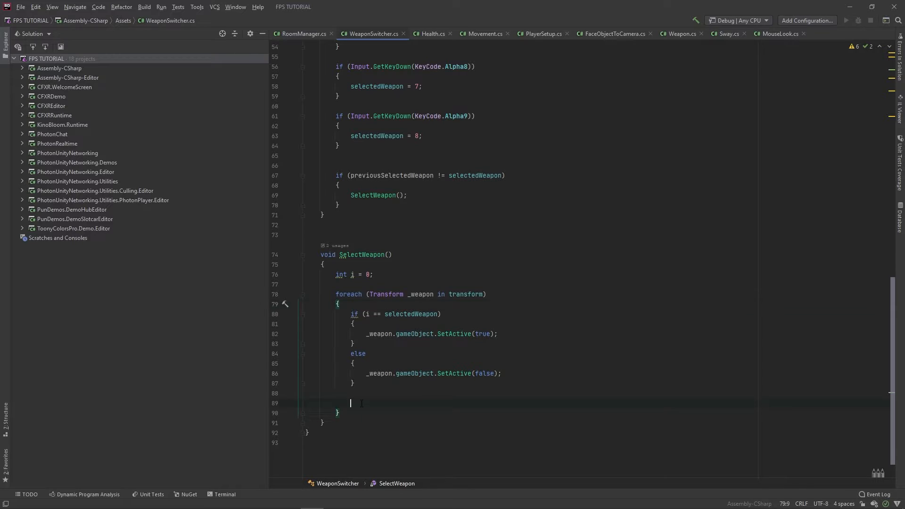
type("i+")
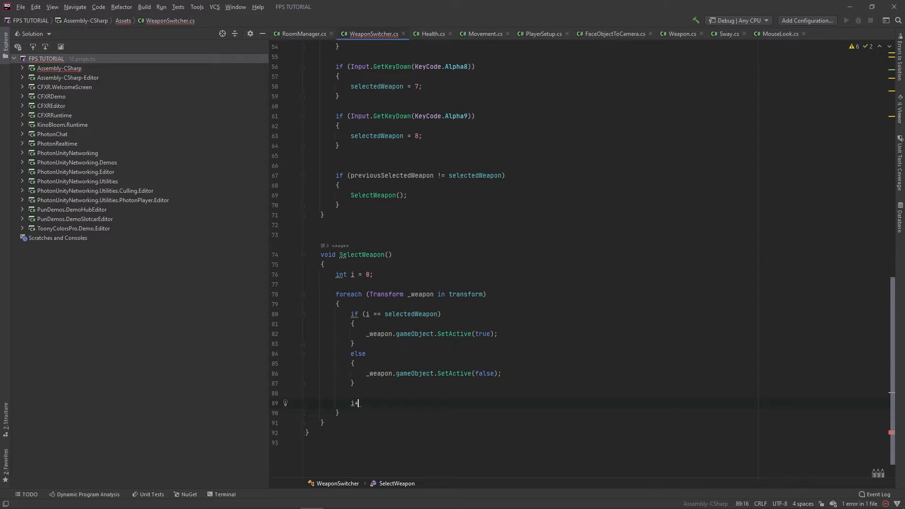
Step: Finish the loop with 'i++;' and review the Update input code above
type("++;")
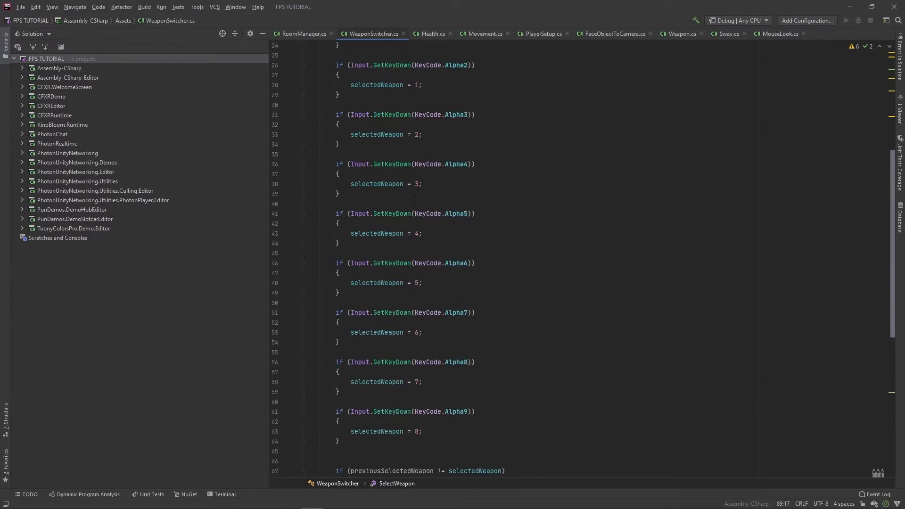
scroll("down", 3)
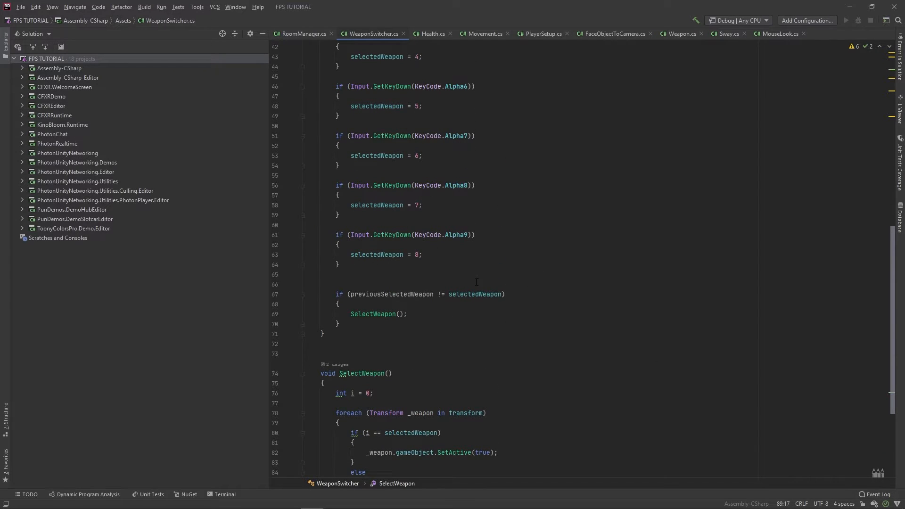
mouse_move(446, 305)
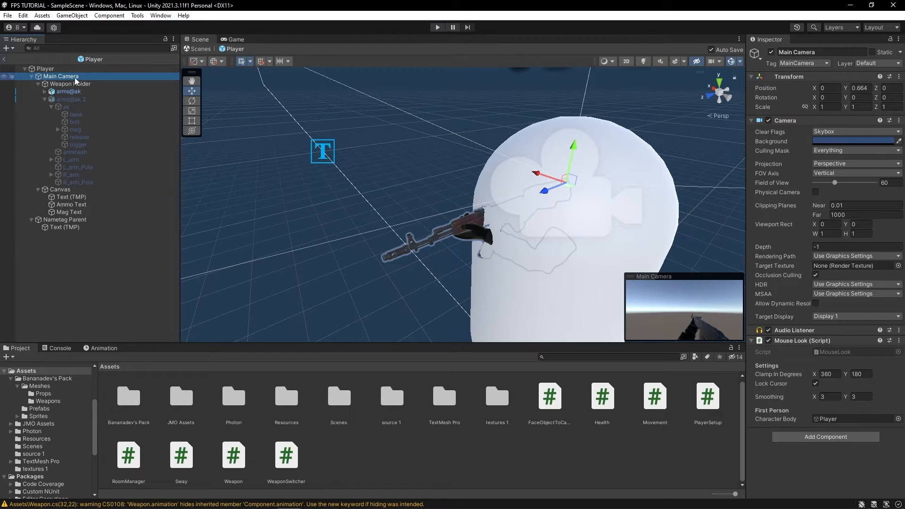
Step: Run the scene in Play mode to test weapon switching, reaching the name-picking screen
left_click(437, 27)
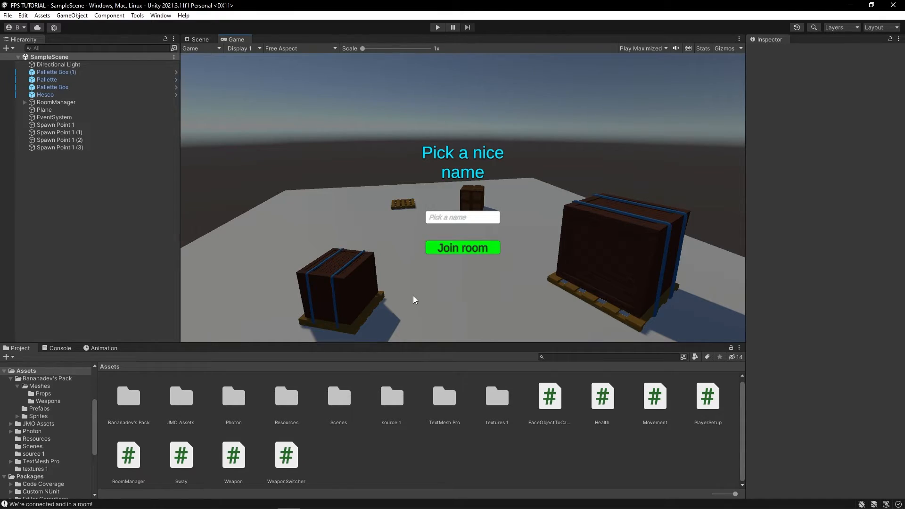
mouse_move(458, 280)
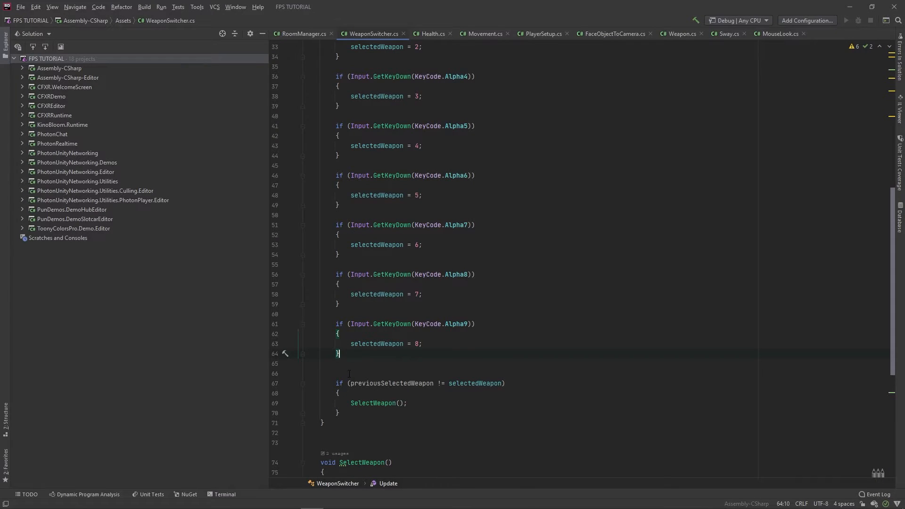
Step: Add an Update check for Input.GetAxis("Mouse ScrollWheel") > 0
type("i")
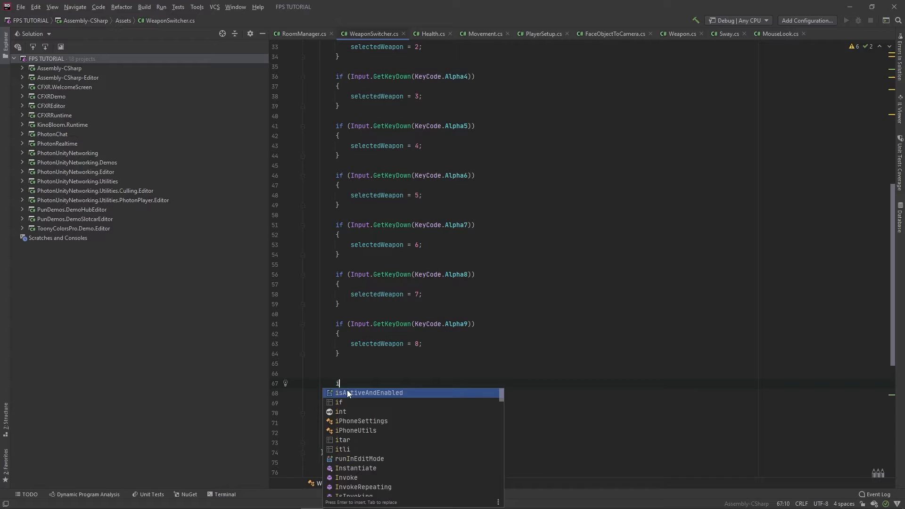
type("if (Input")
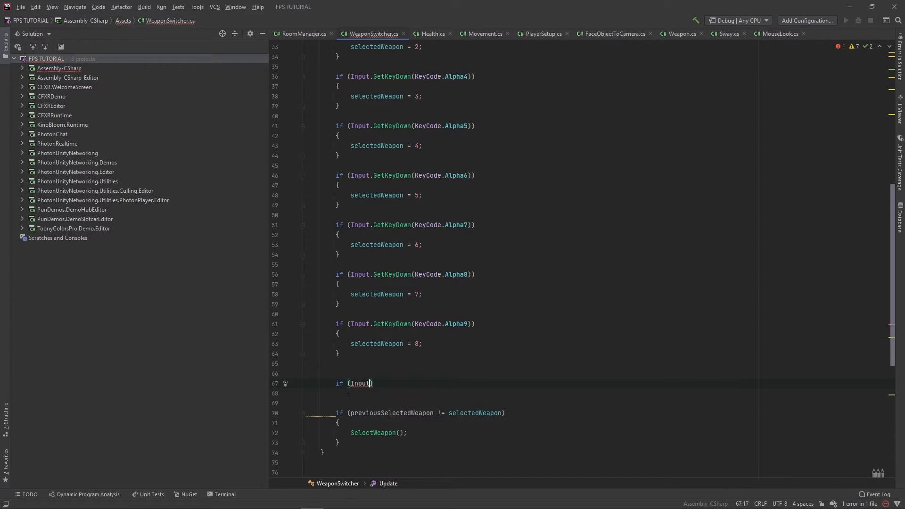
type(".Ge")
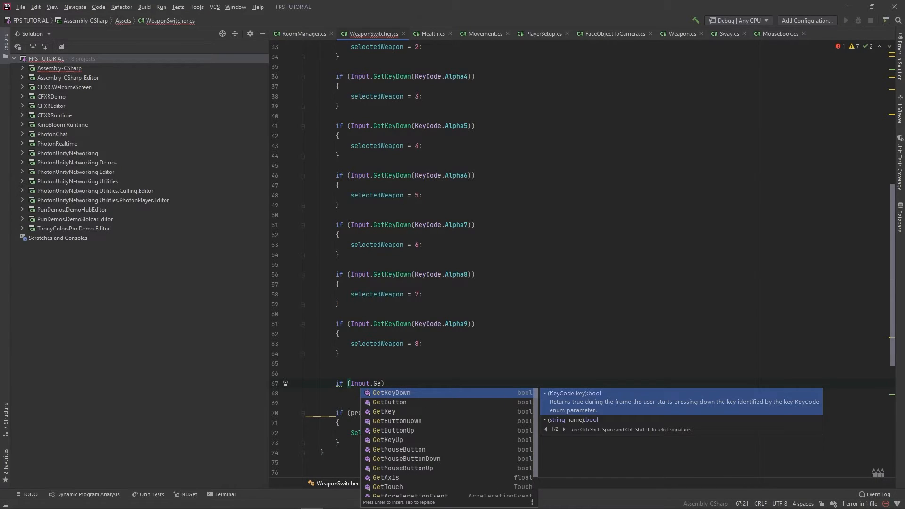
type("A")
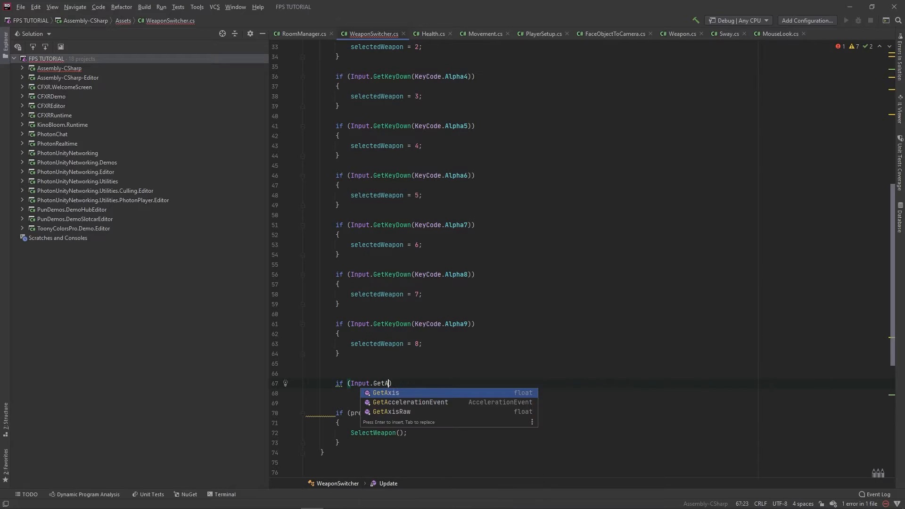
type("xis(\"Mouse Scrollwheel")
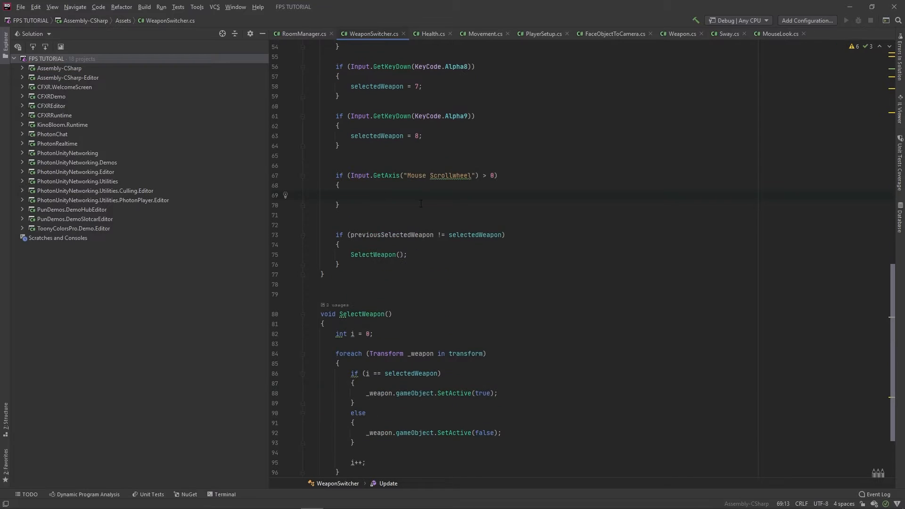
Step: Inside it, wrap selectedWeapon to 0 at transform.childCount - 1, otherwise increment it by 1
type("if (")
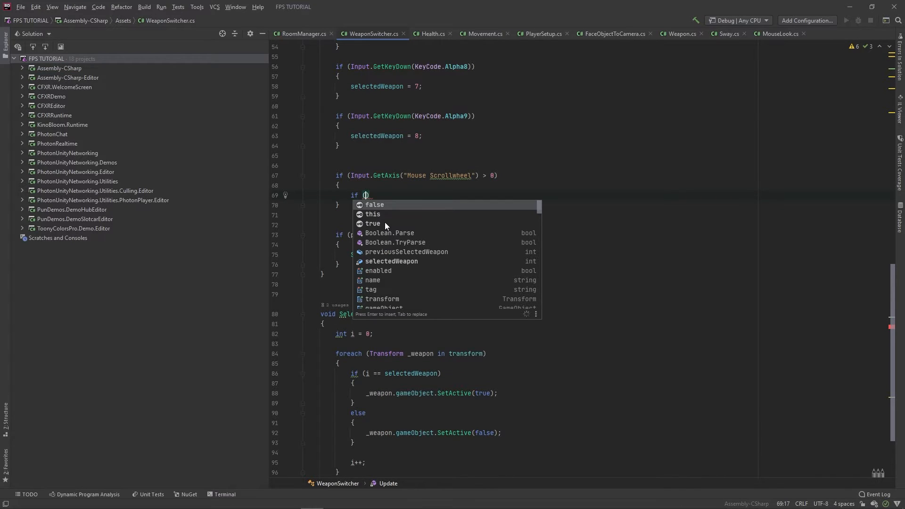
type("selectedWeapon >=")
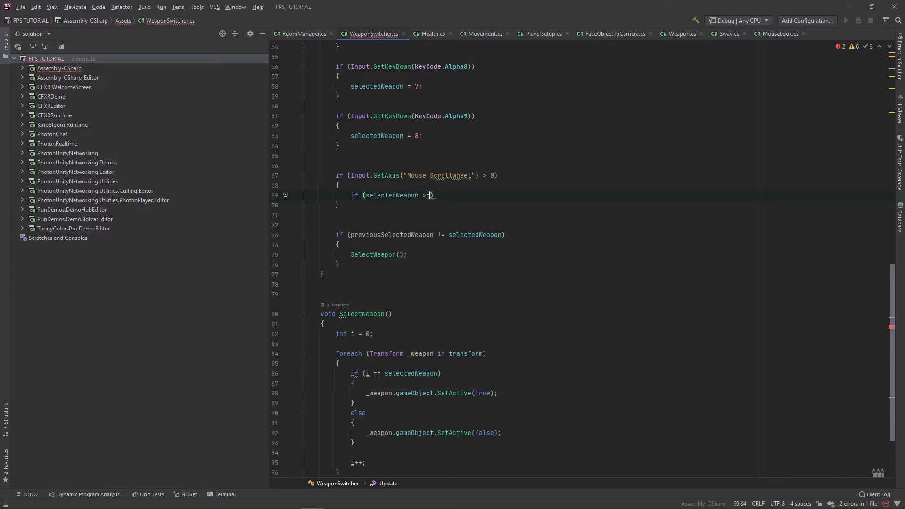
type("transform.childCount - 1")
type("selectedWeapon = 0")
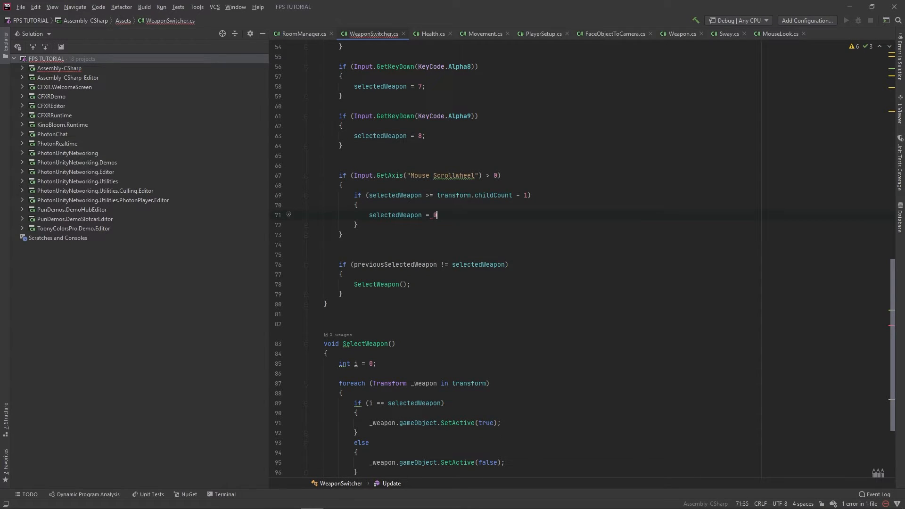
type(";")
type("el")
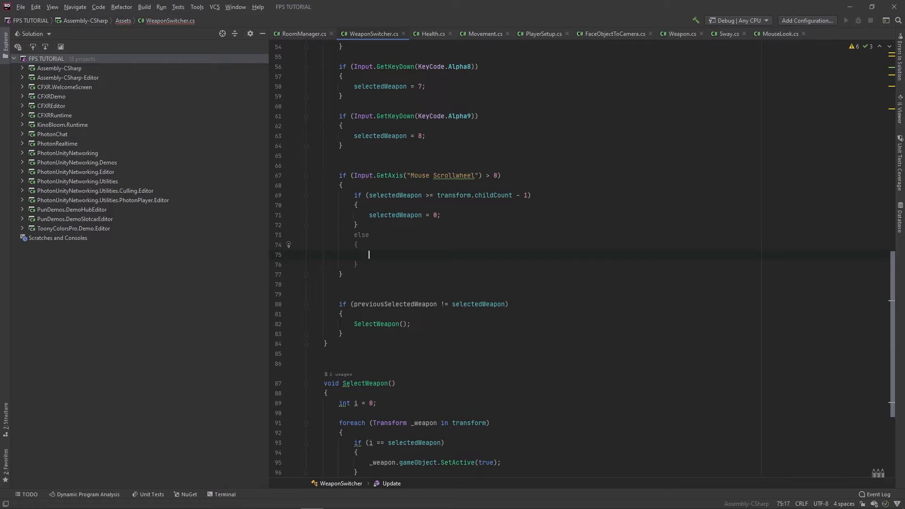
type("selectedWeapon+")
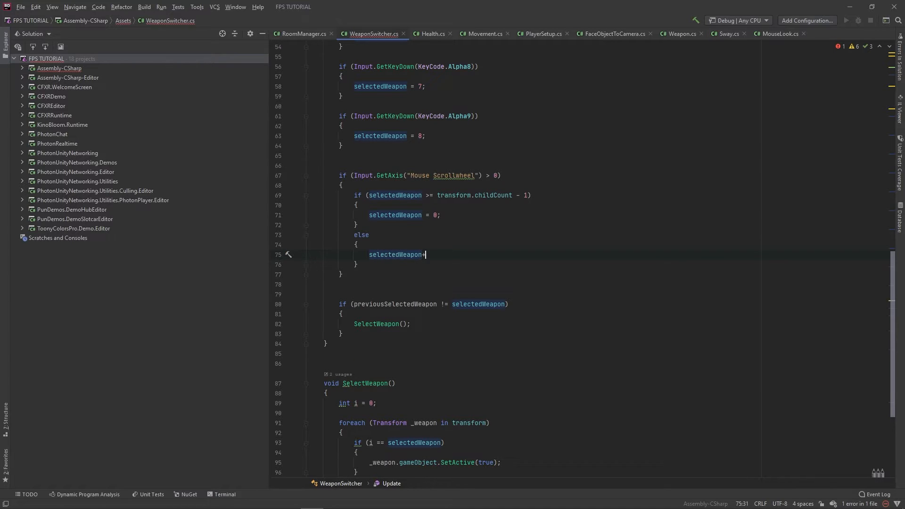
type("+= 1;")
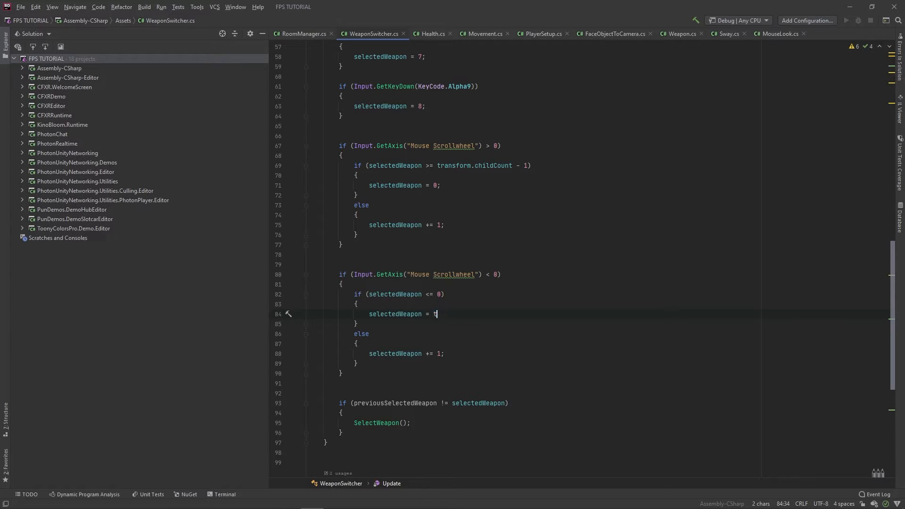
Step: In the scroll-down check, set selectedWeapon to transform.childCount when it is at 0
type("ransform.childCount")
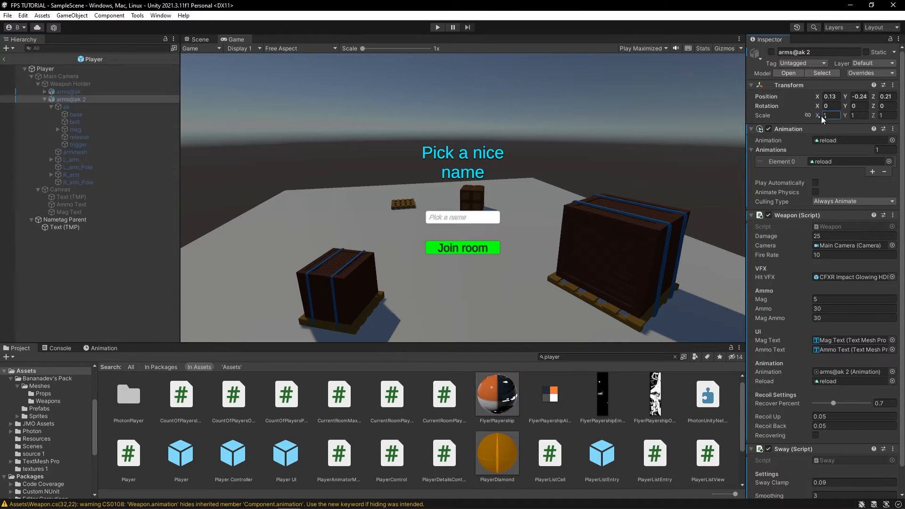
Step: Set the arms@ak 2 Transform Scale X and Y to 1.2
type("1.2")
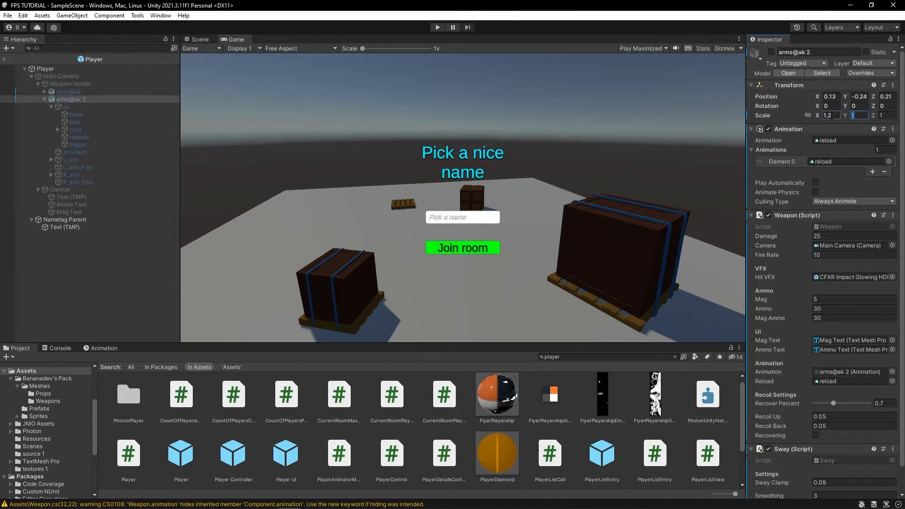
type("1.2")
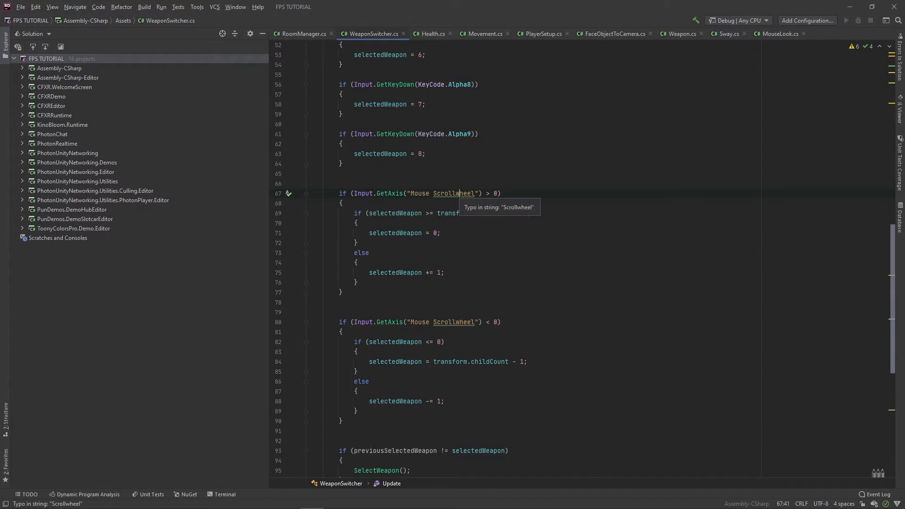
mouse_move(464, 259)
type("if")
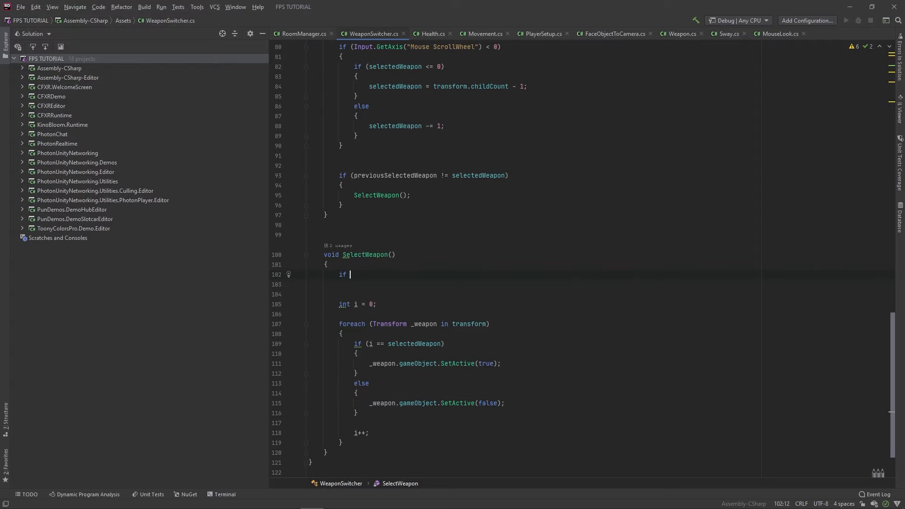
Step: In SelectWeapon, clamp selectedWeapon to transform.childCount - 1 when it reaches childCount
type("(selectedWeapon )")
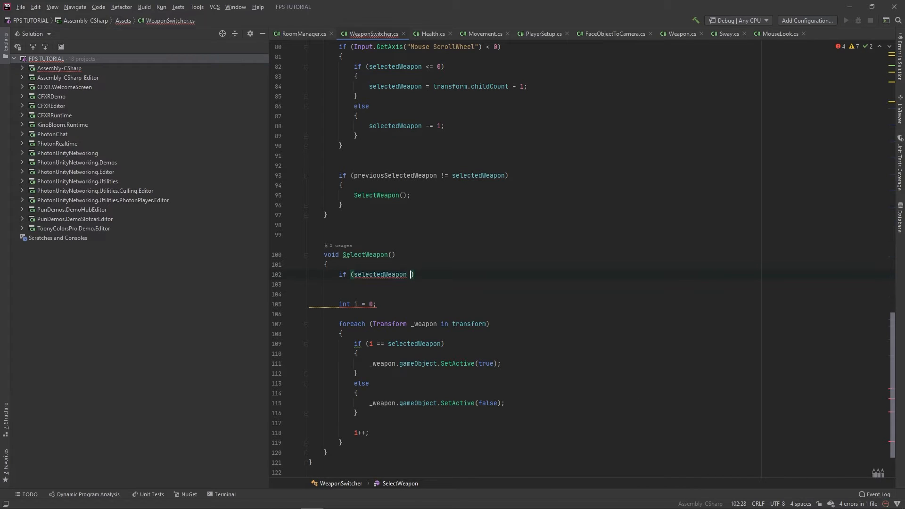
type(">=")
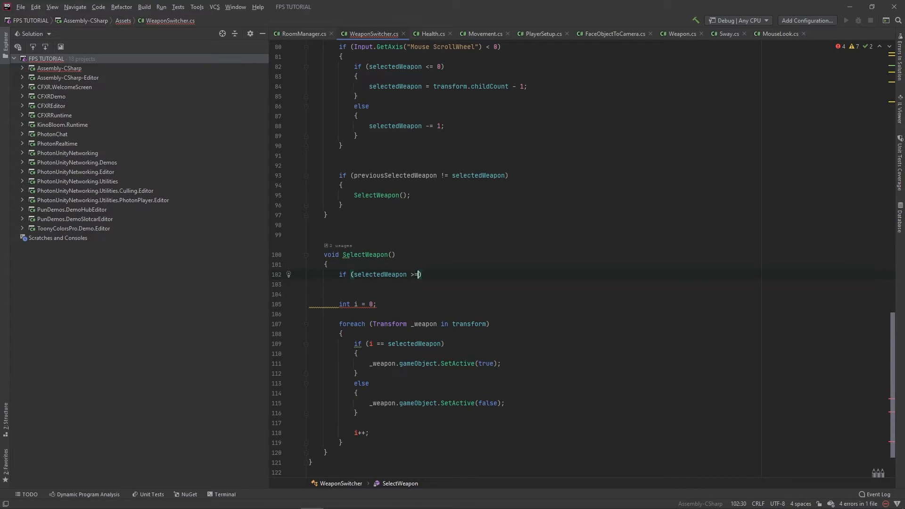
type("transform.childCount")
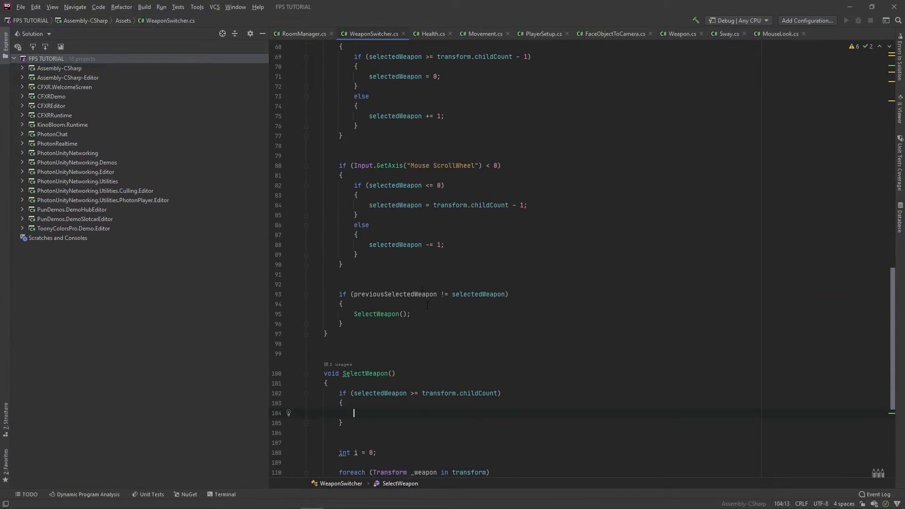
type("selectedWeapon =")
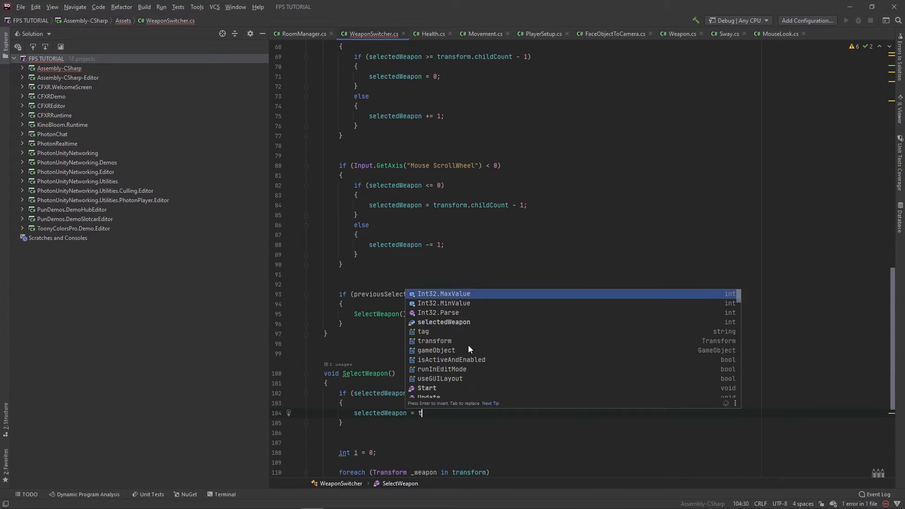
type("transform.childCount")
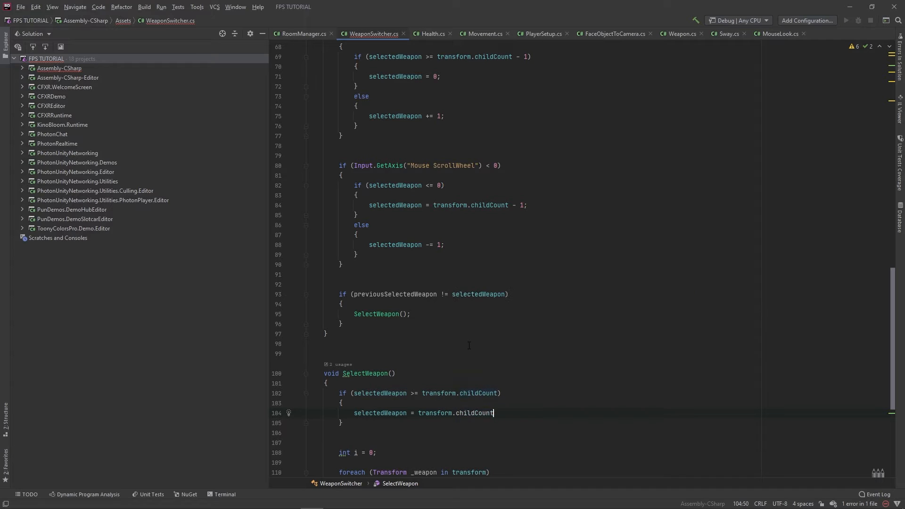
type("- 1")
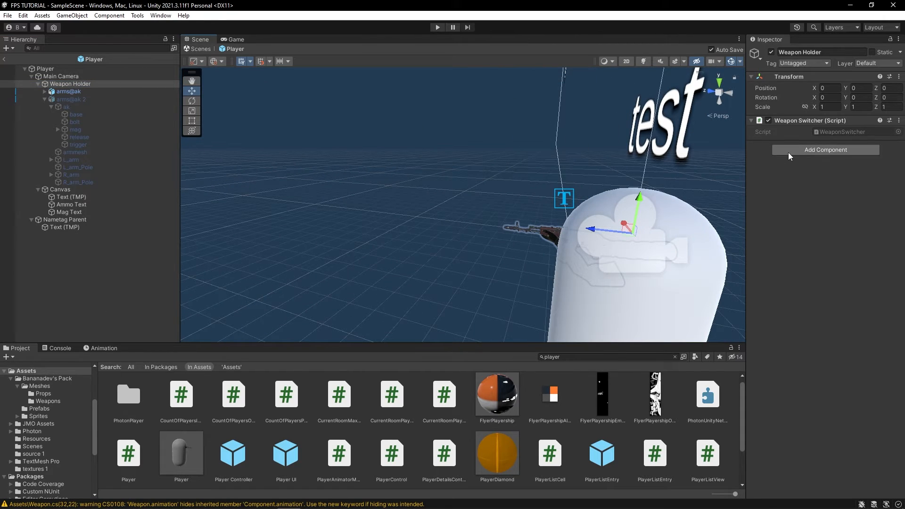
Step: Add an Animation component to Weapon Holder and create a new clip saved as Draw
left_click(826, 149)
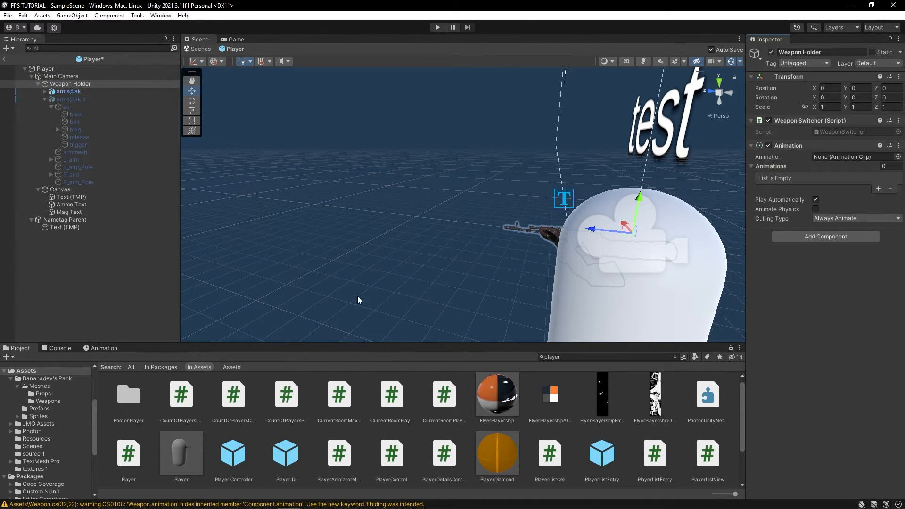
left_click(103, 348)
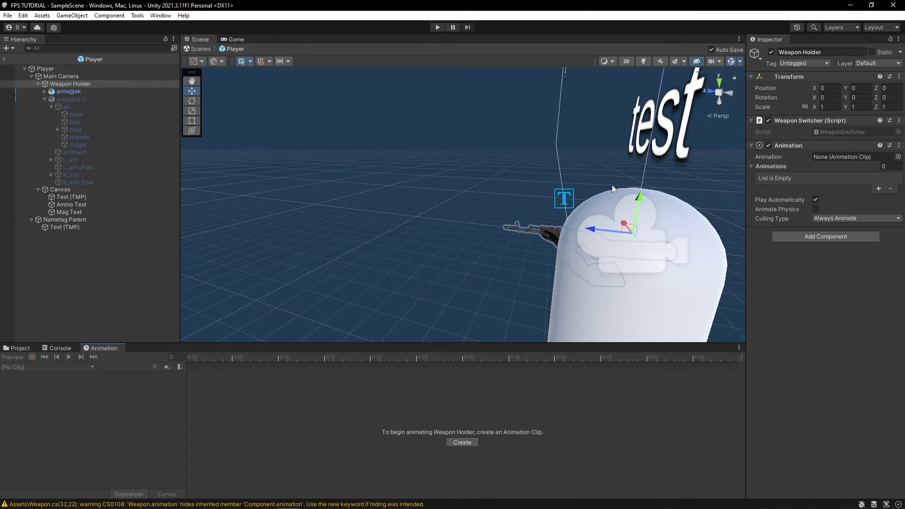
left_click(462, 442)
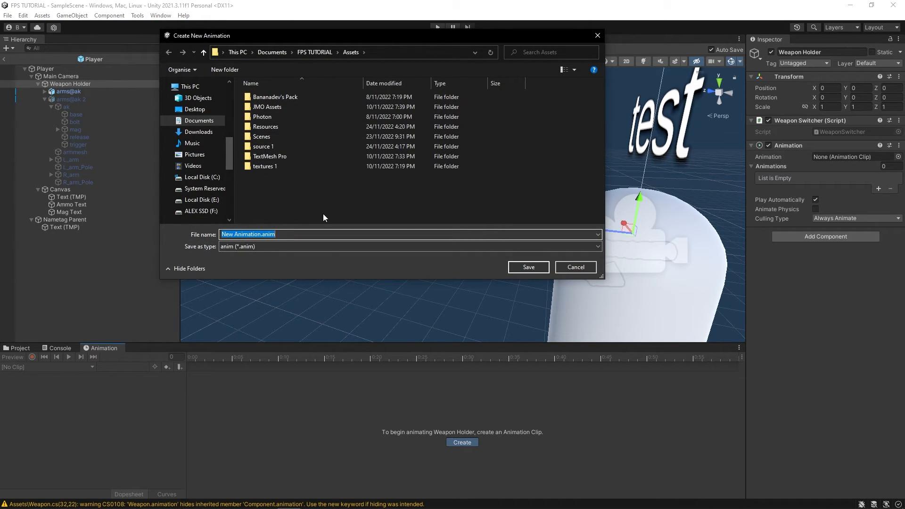
left_click(529, 267)
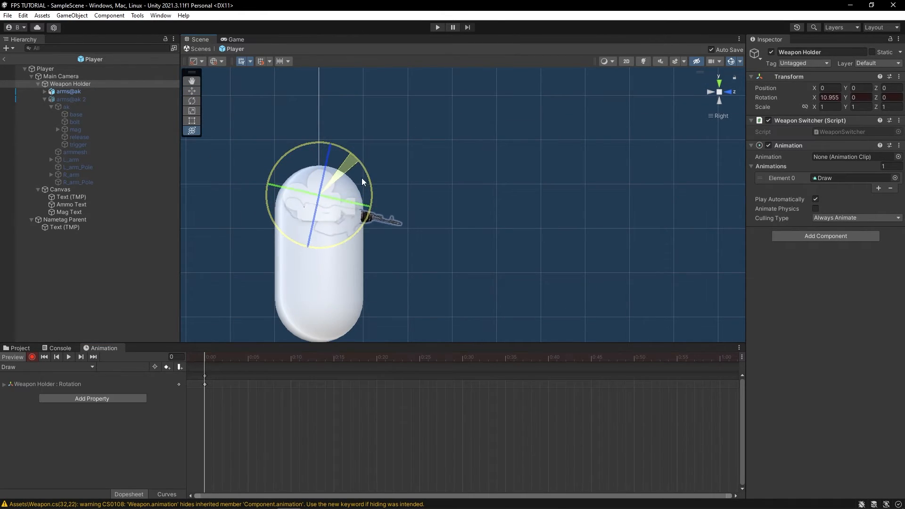
Step: Key Rotation X to -10 at frame 25 and back to 0 at frame 40 in the Draw clip
left_click(313, 357)
type("-10")
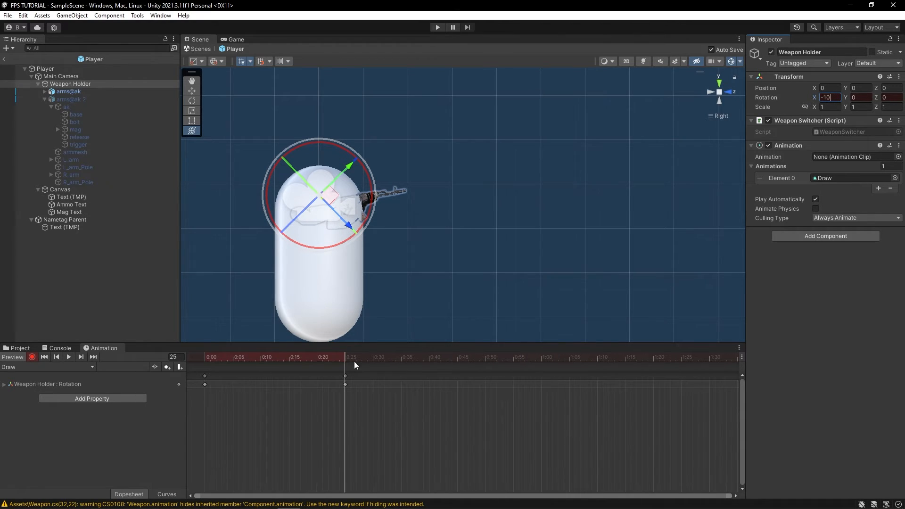
left_click(431, 357)
type("0")
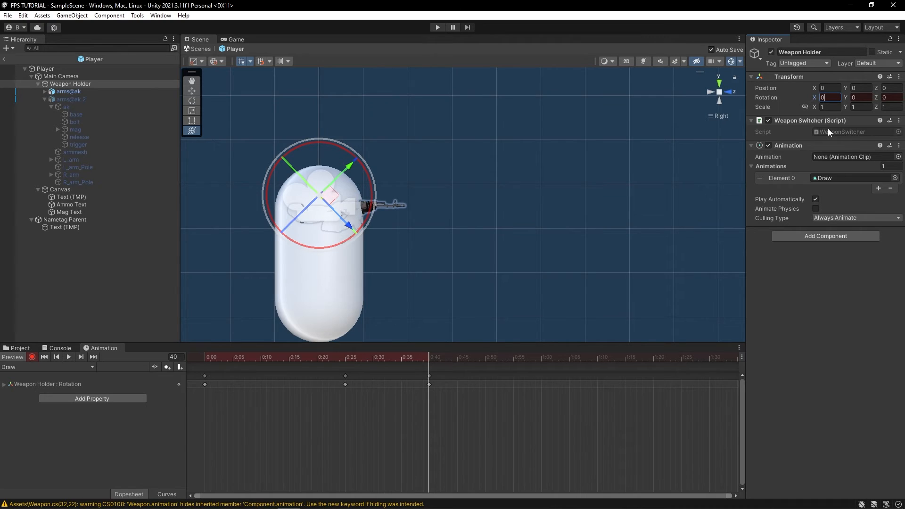
left_click(69, 356)
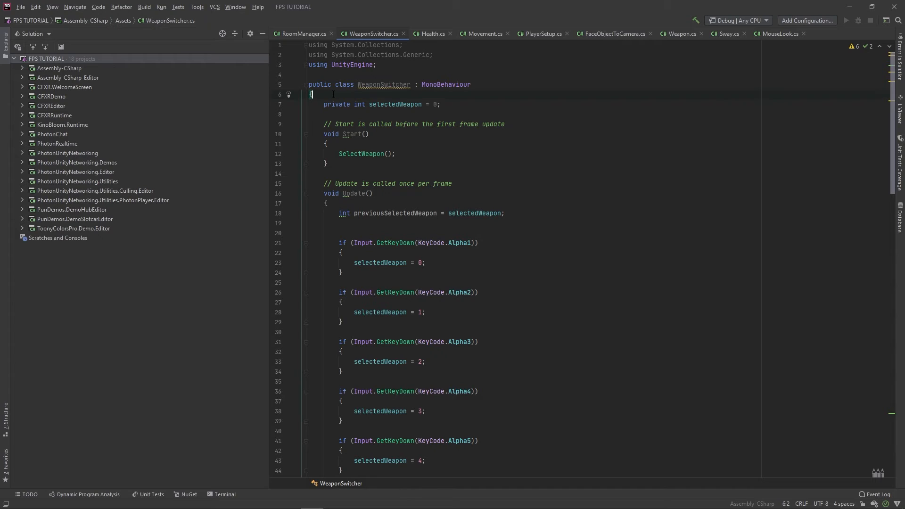
Step: Declare public Animation _animation and AnimationClip draw fields in WeaponSwitcher
type("public")
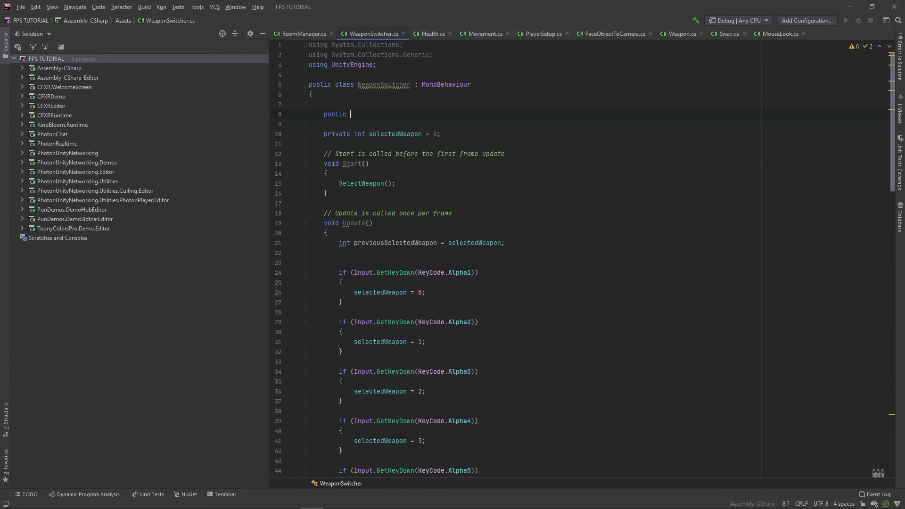
type("Animation _animation;")
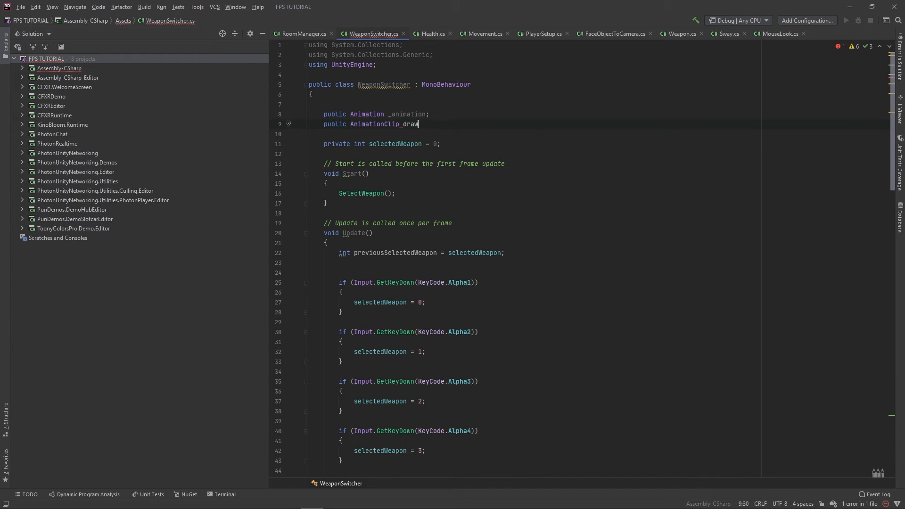
scroll("down", 3)
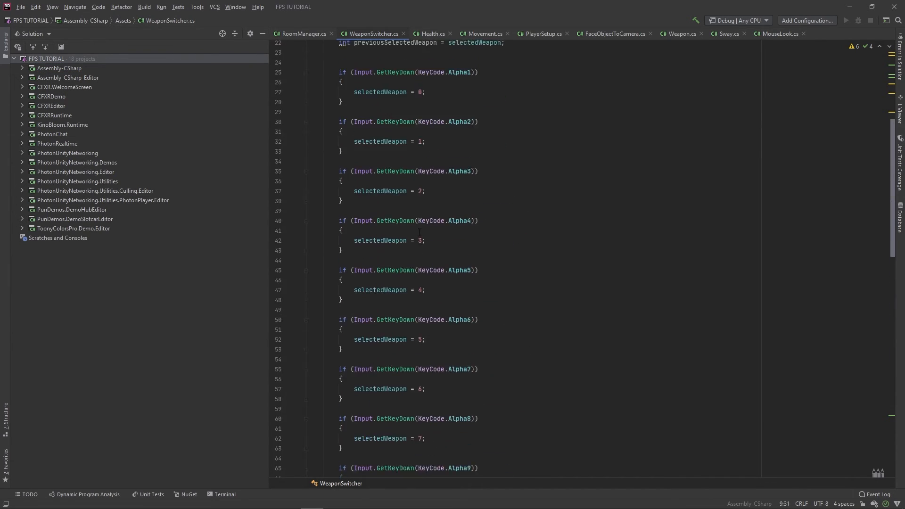
scroll("down", 3)
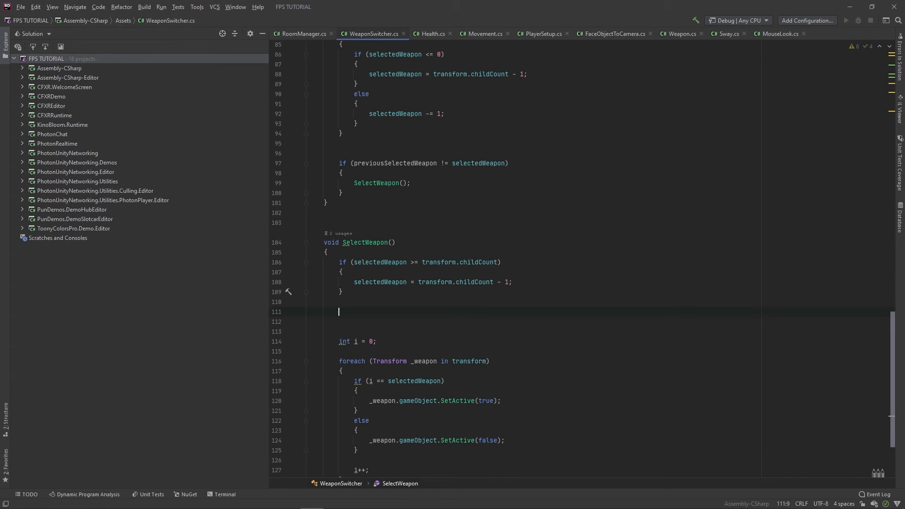
Step: Make SelectWeapon stop and play the draw clip by name via _animation
type("ani")
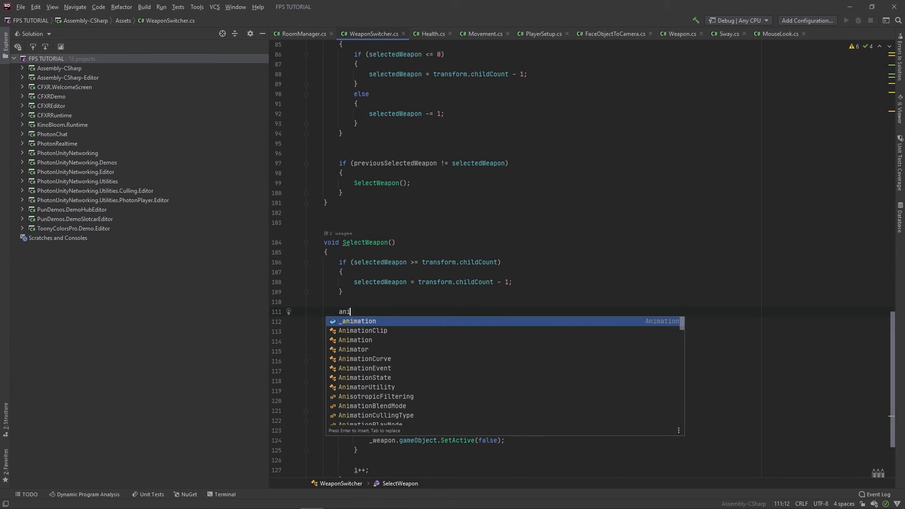
type("_animation.p")
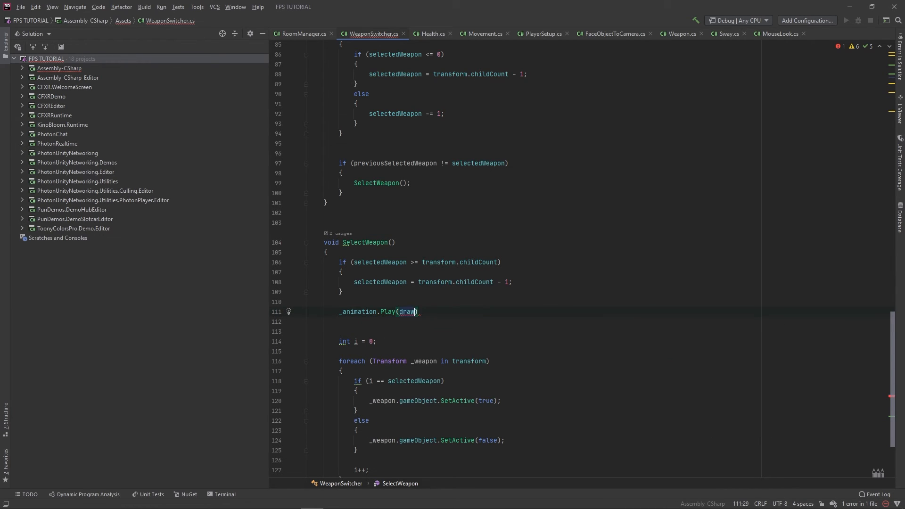
type(".name);")
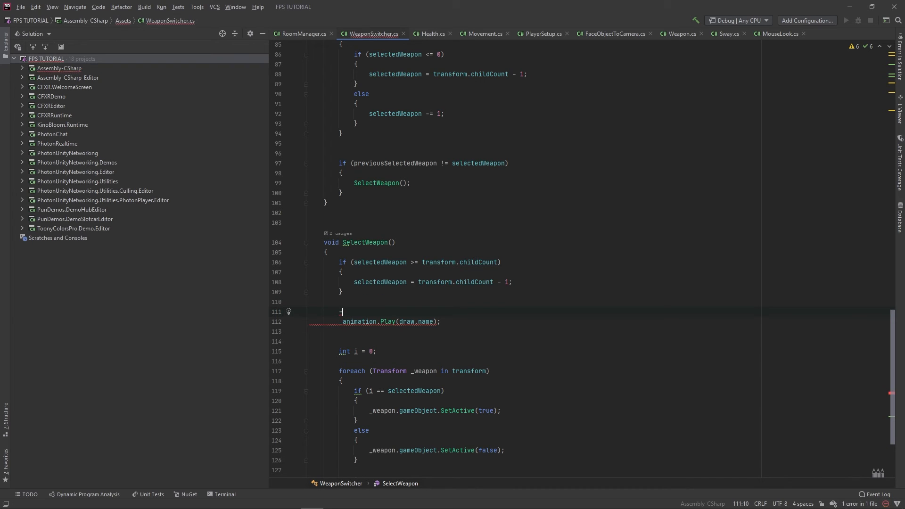
type("_animation.s")
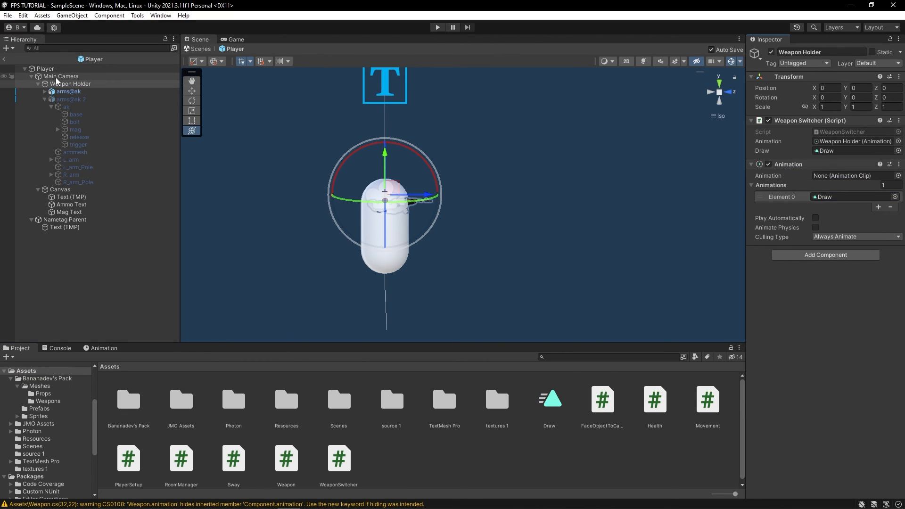
Step: Select Main Camera and run the game to test the draw animation on switching
left_click(62, 76)
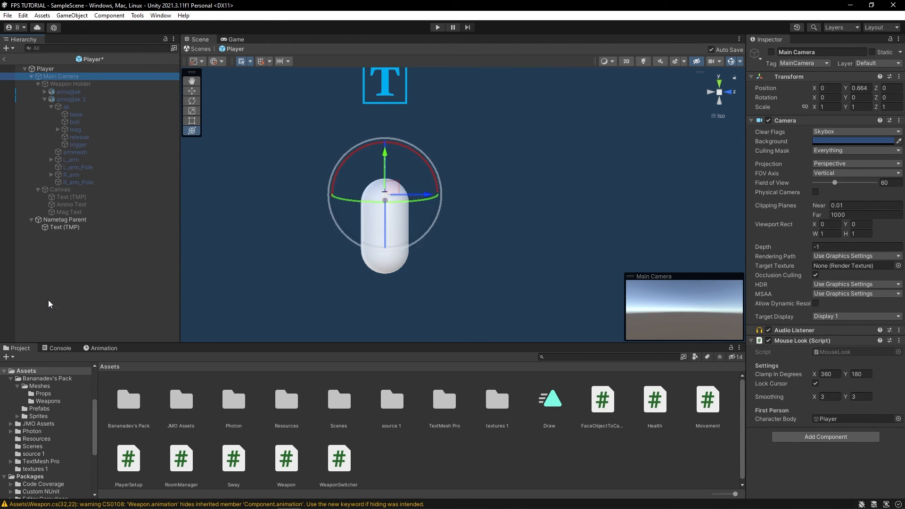
left_click(438, 26)
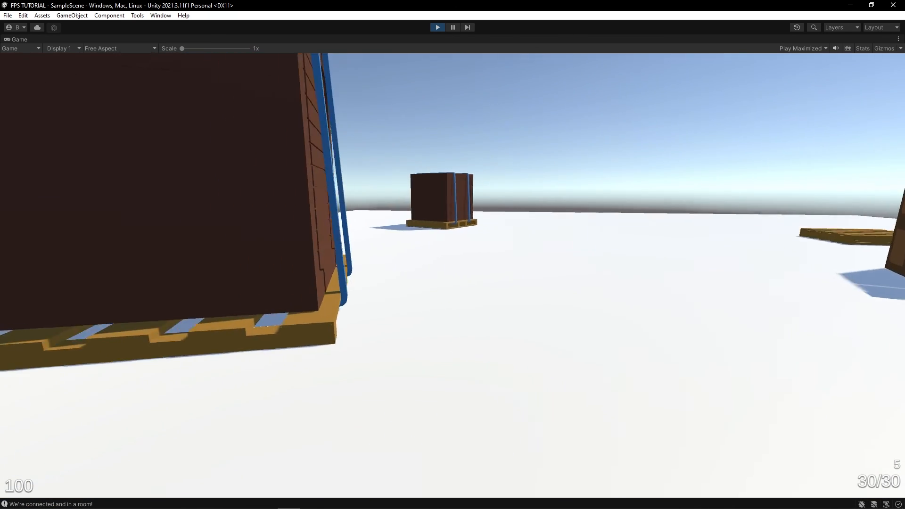